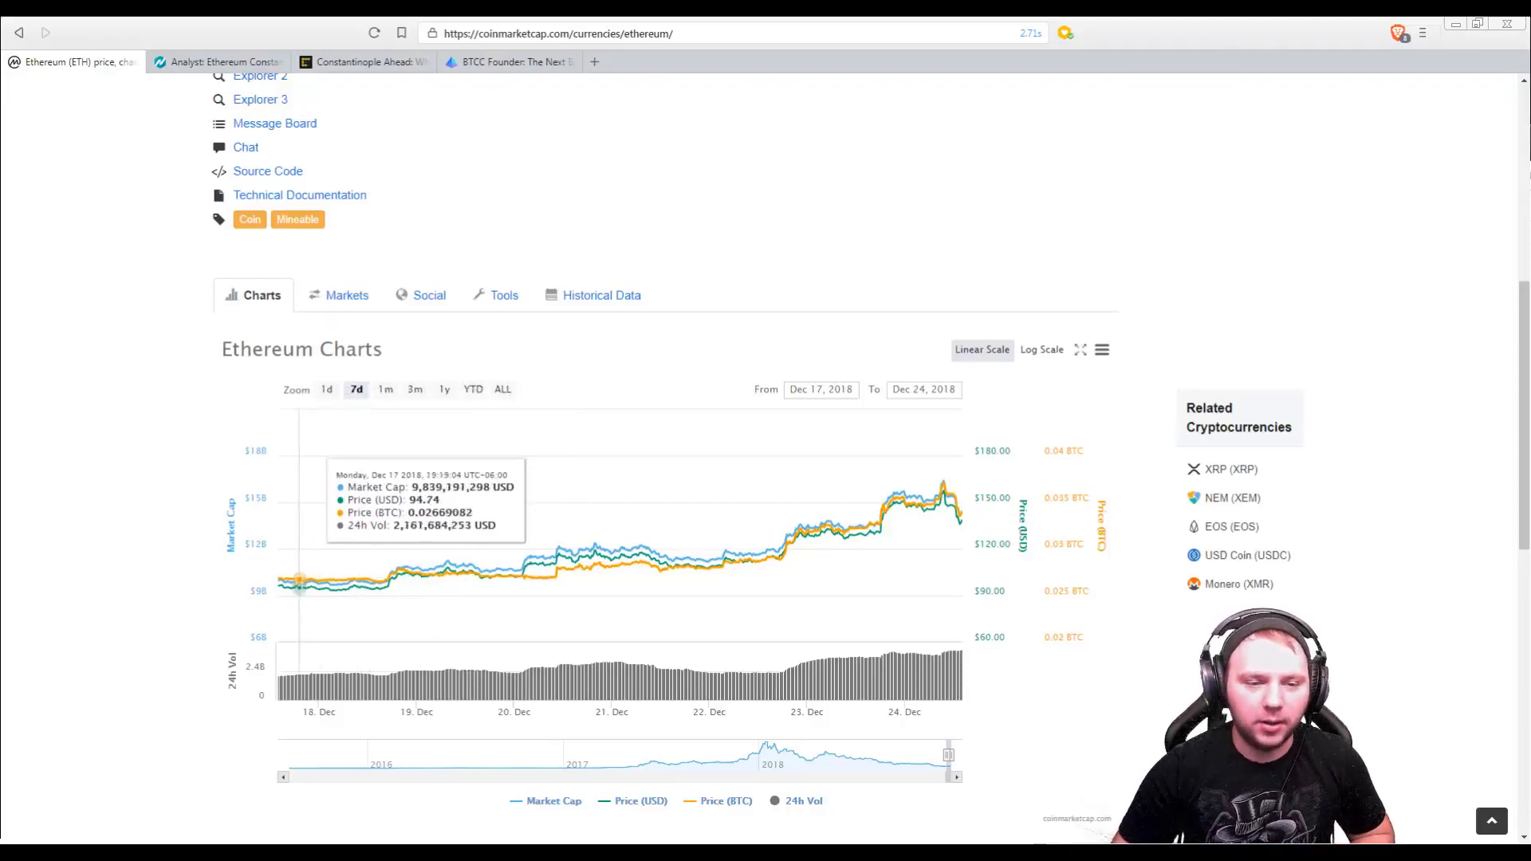
pyautogui.moveTo(284, 581)
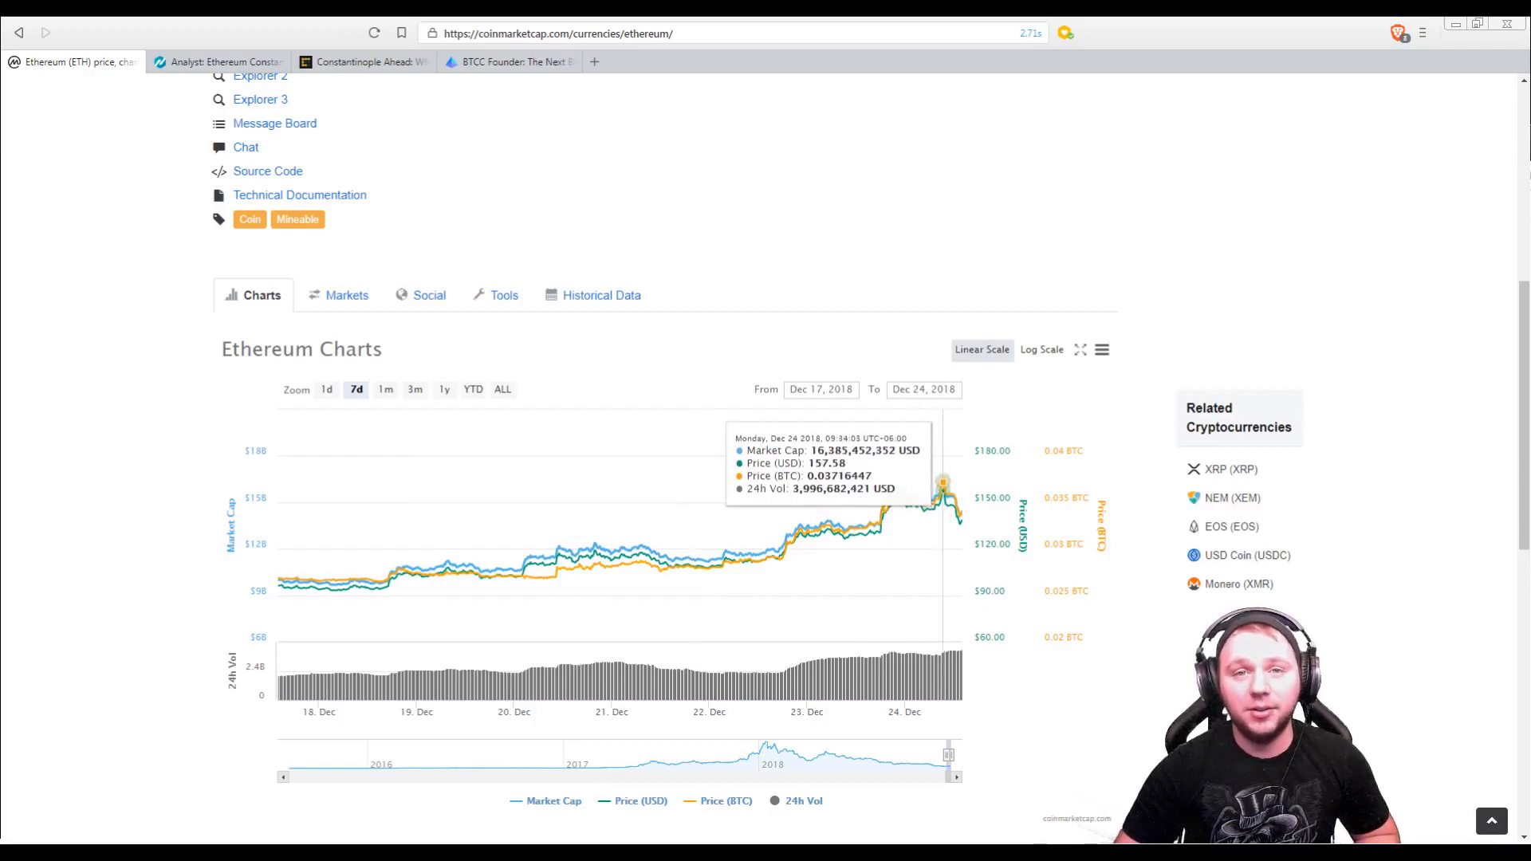
pyautogui.moveTo(983, 243)
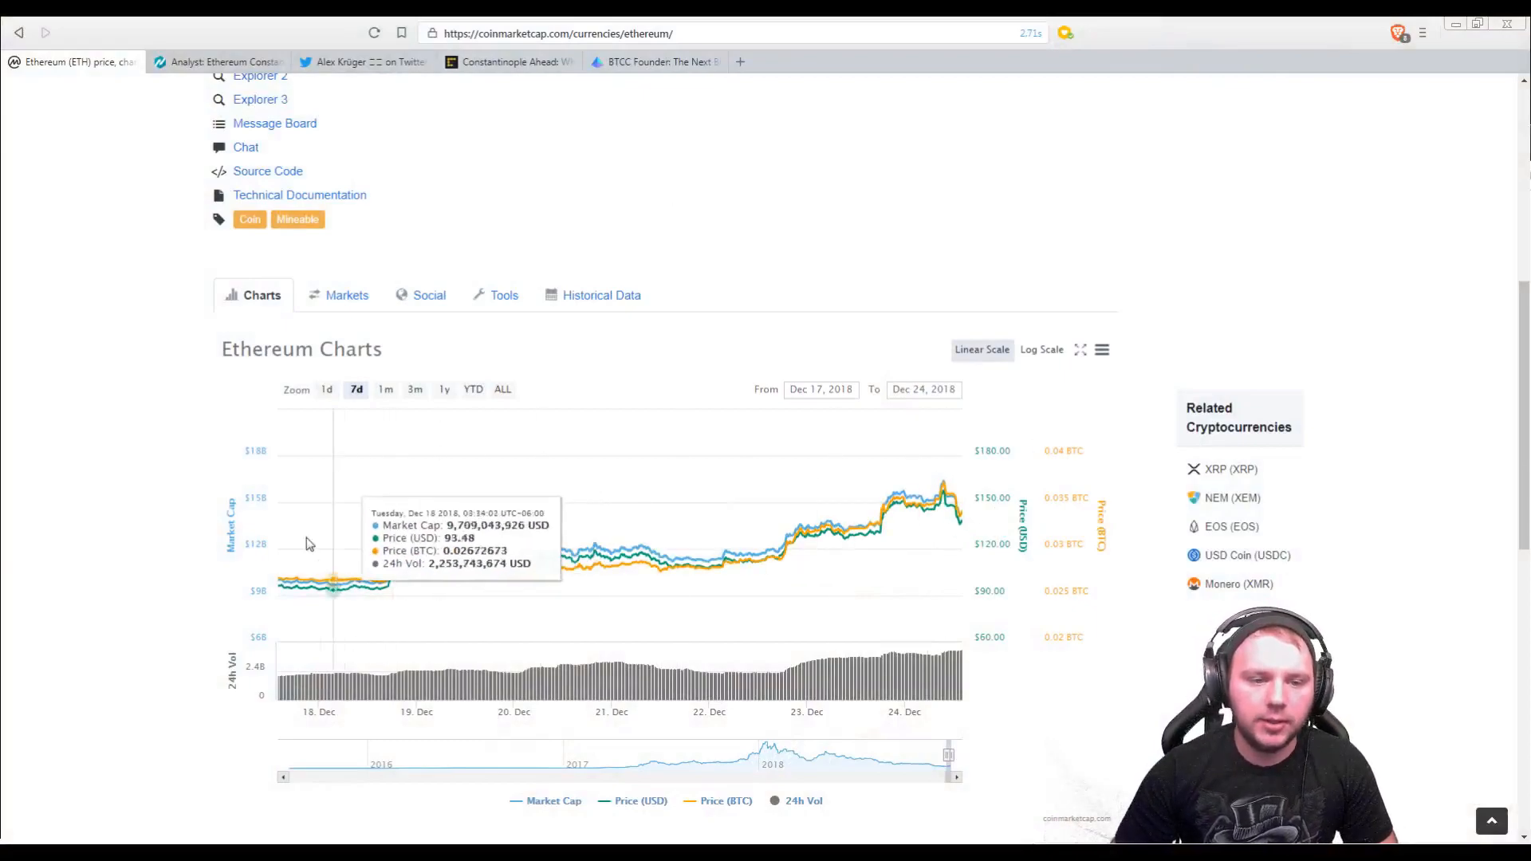
pyautogui.moveTo(281, 553)
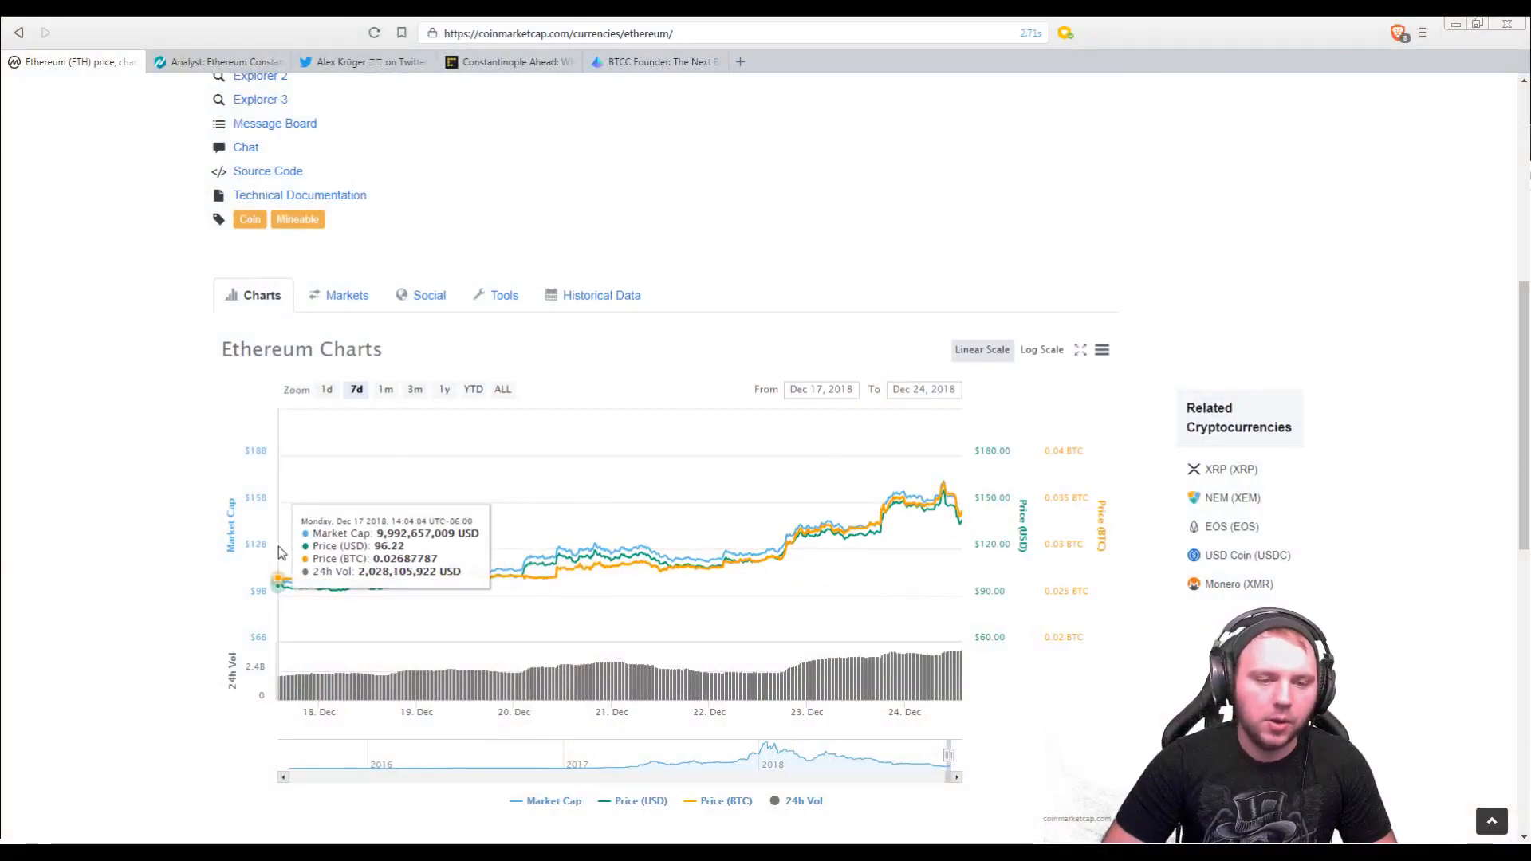
pyautogui.moveTo(942, 466)
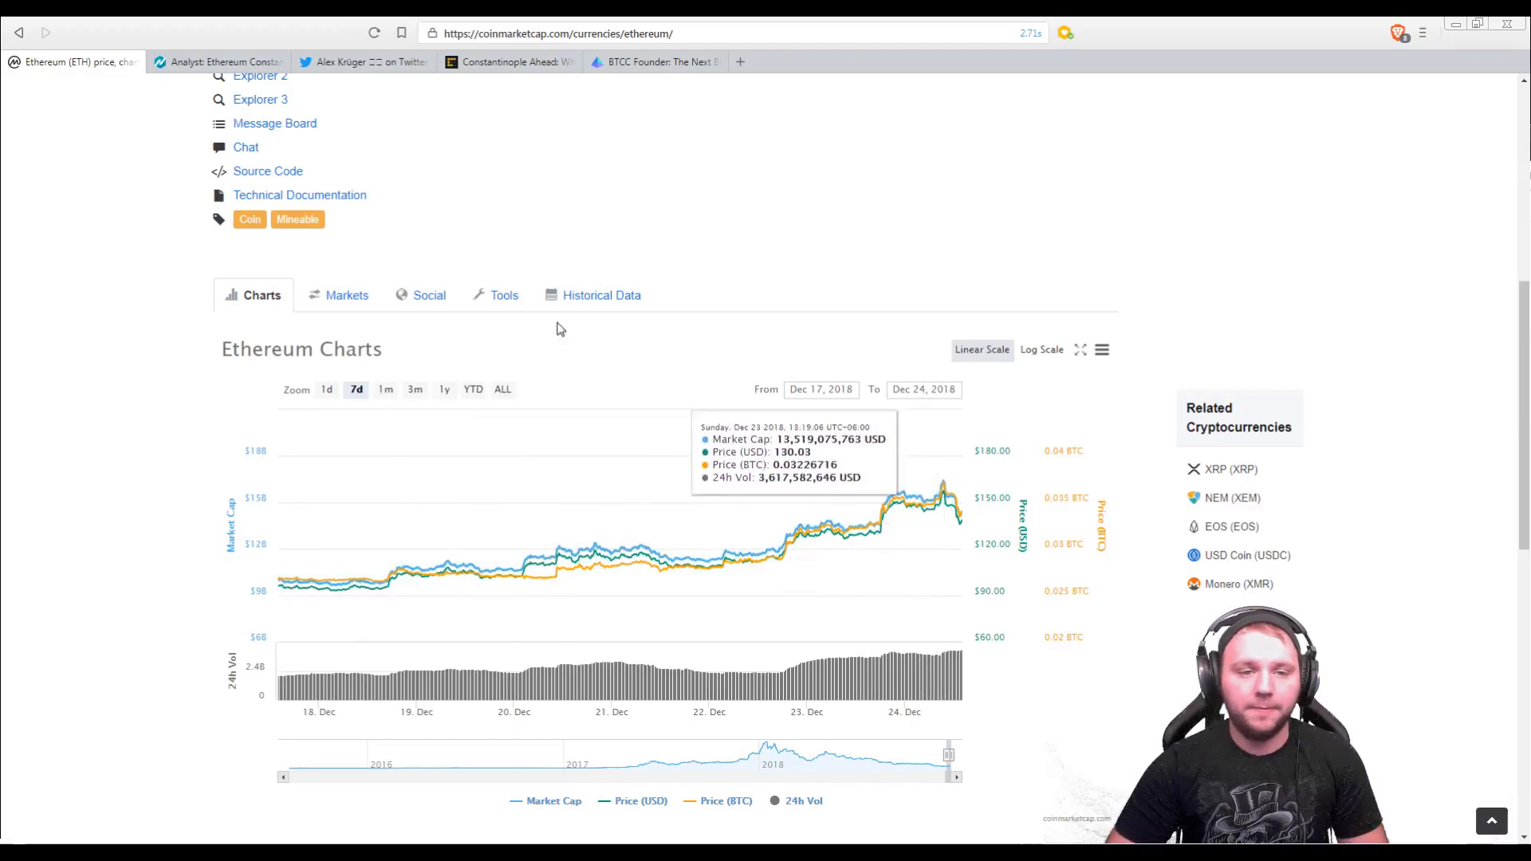
# Switch to the NewsBTC Constantinople article and briefly highlight the block rewards cut sentence.
pyautogui.click(214, 62)
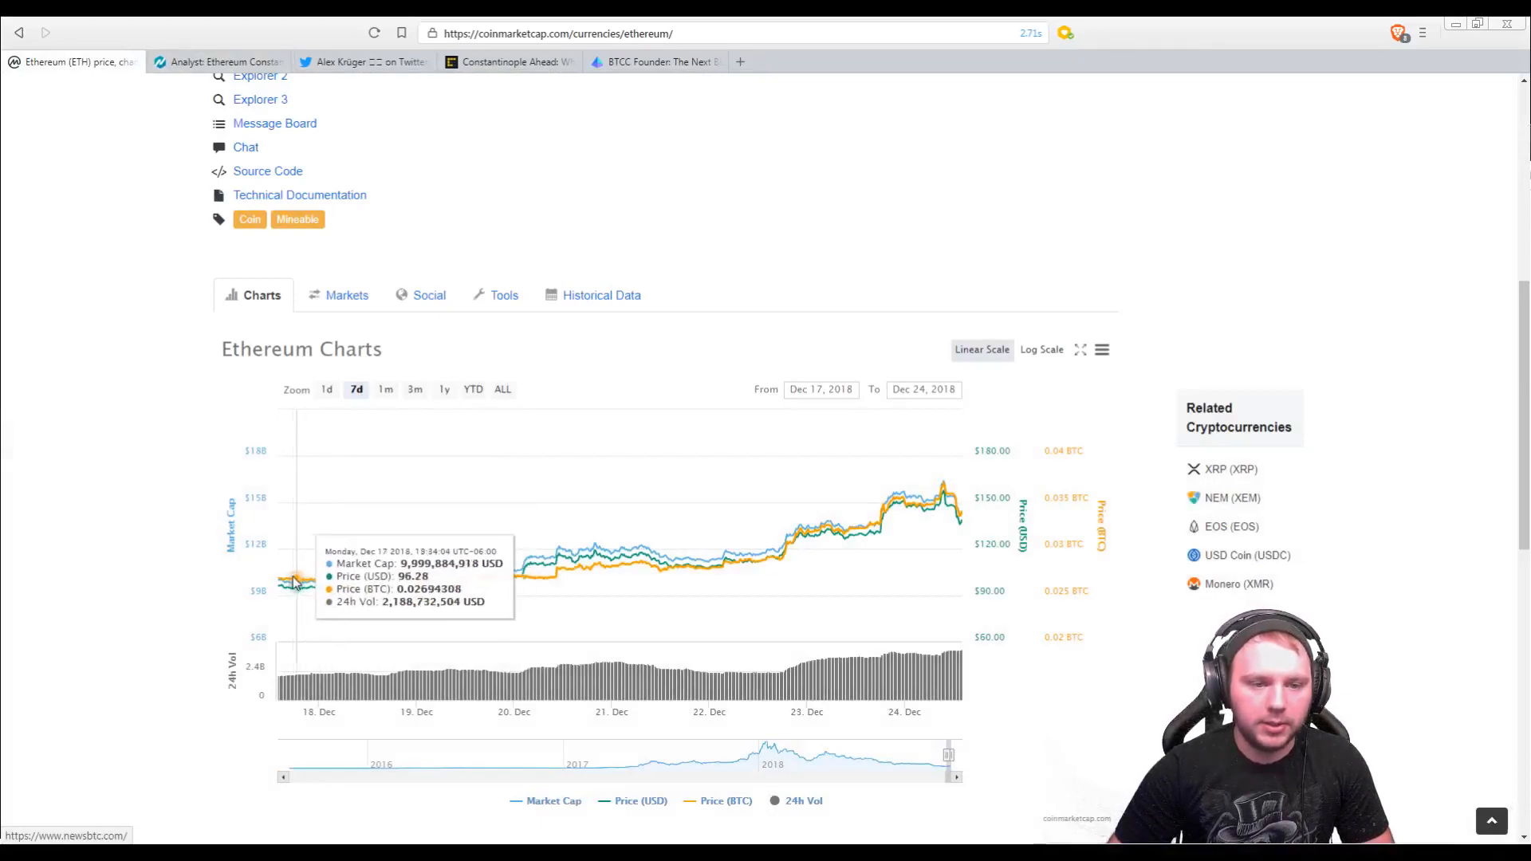
pyautogui.moveTo(942, 488)
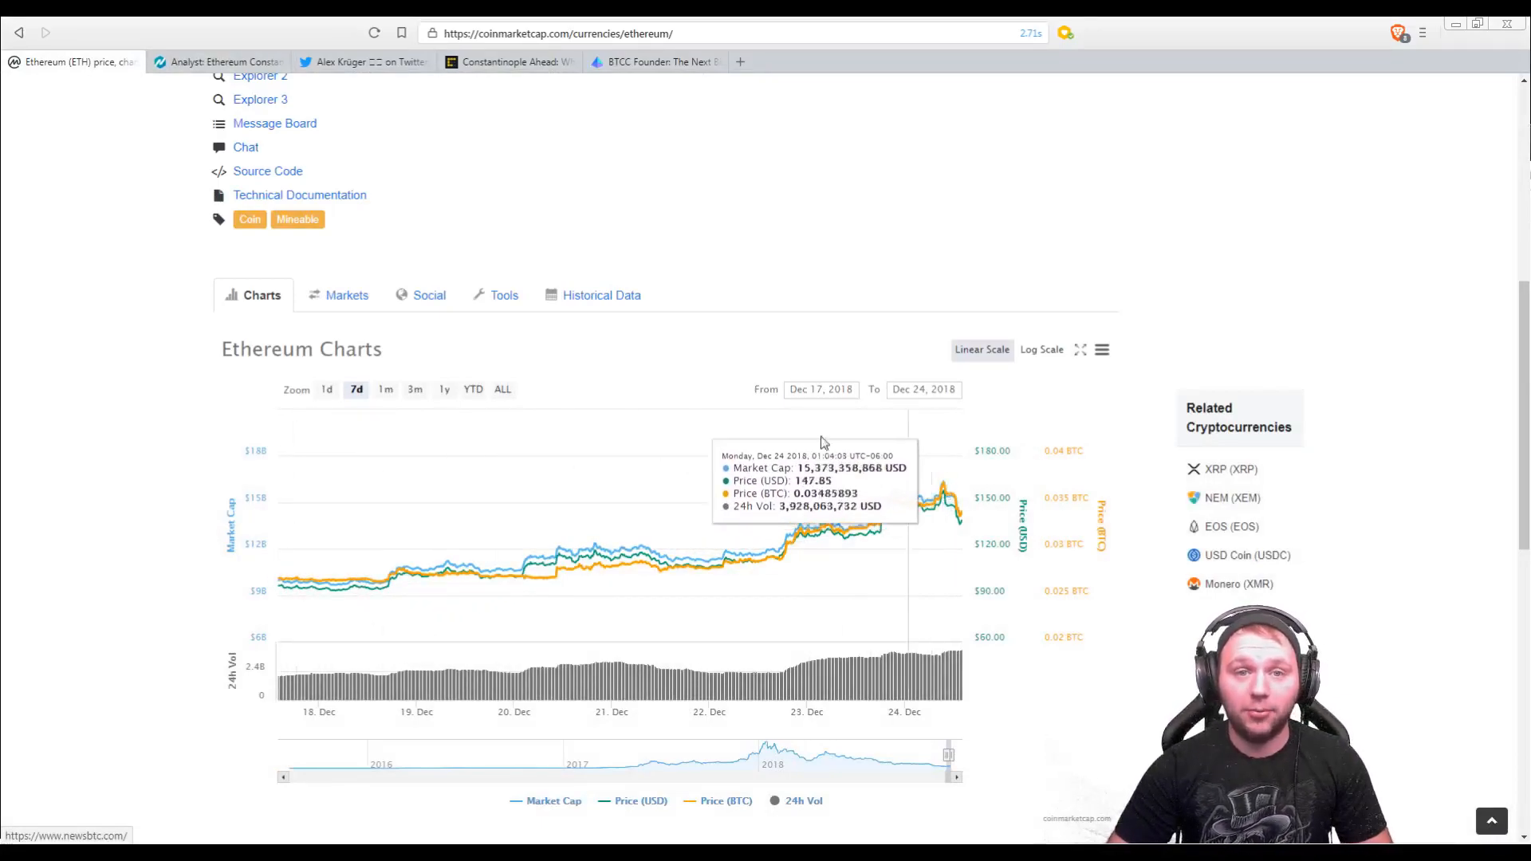
pyautogui.moveTo(117, 139)
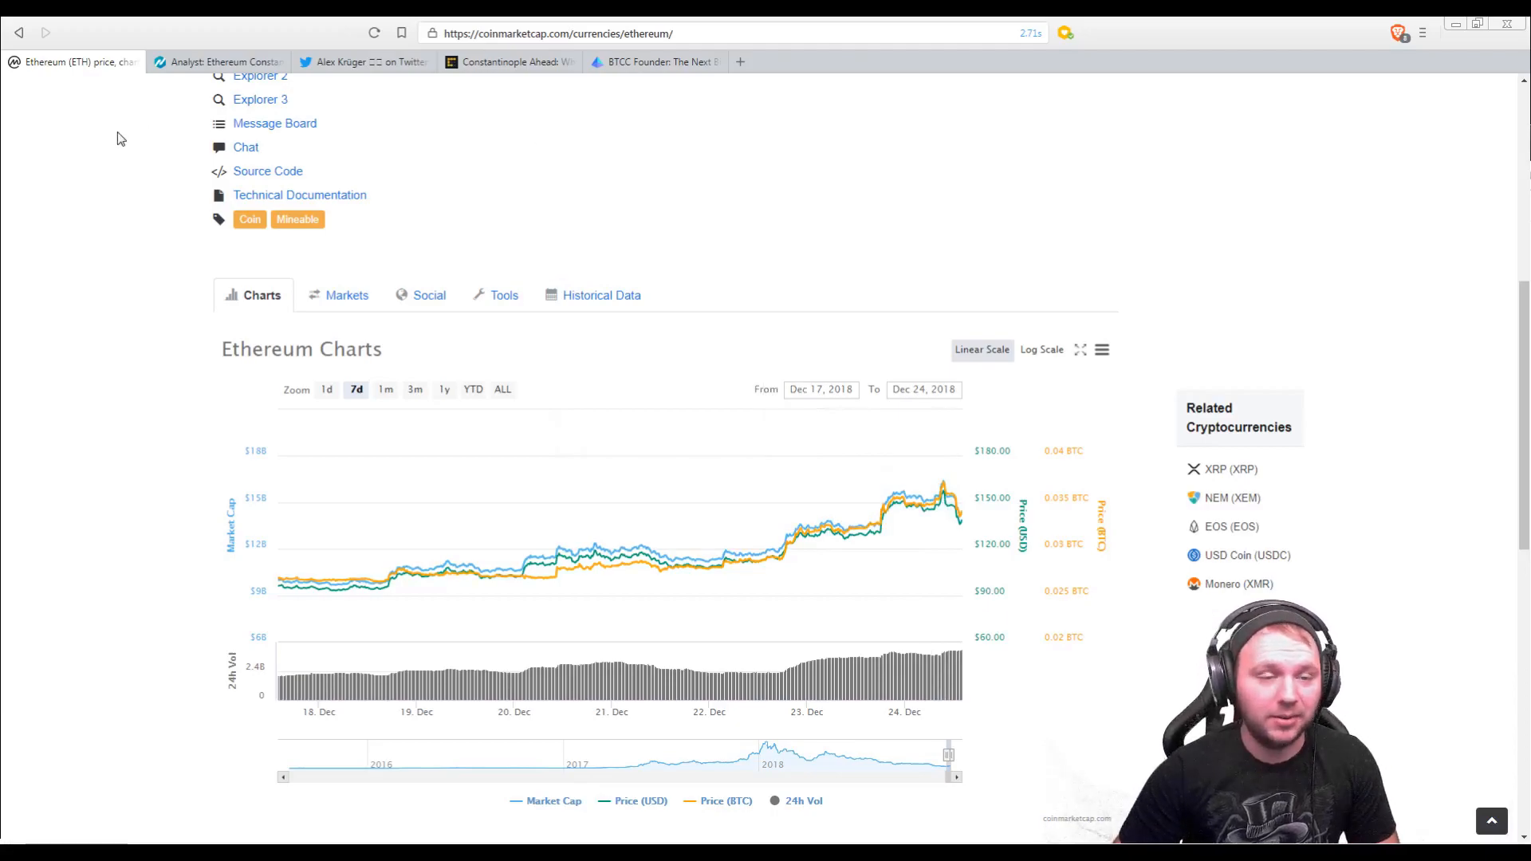
pyautogui.click(217, 62)
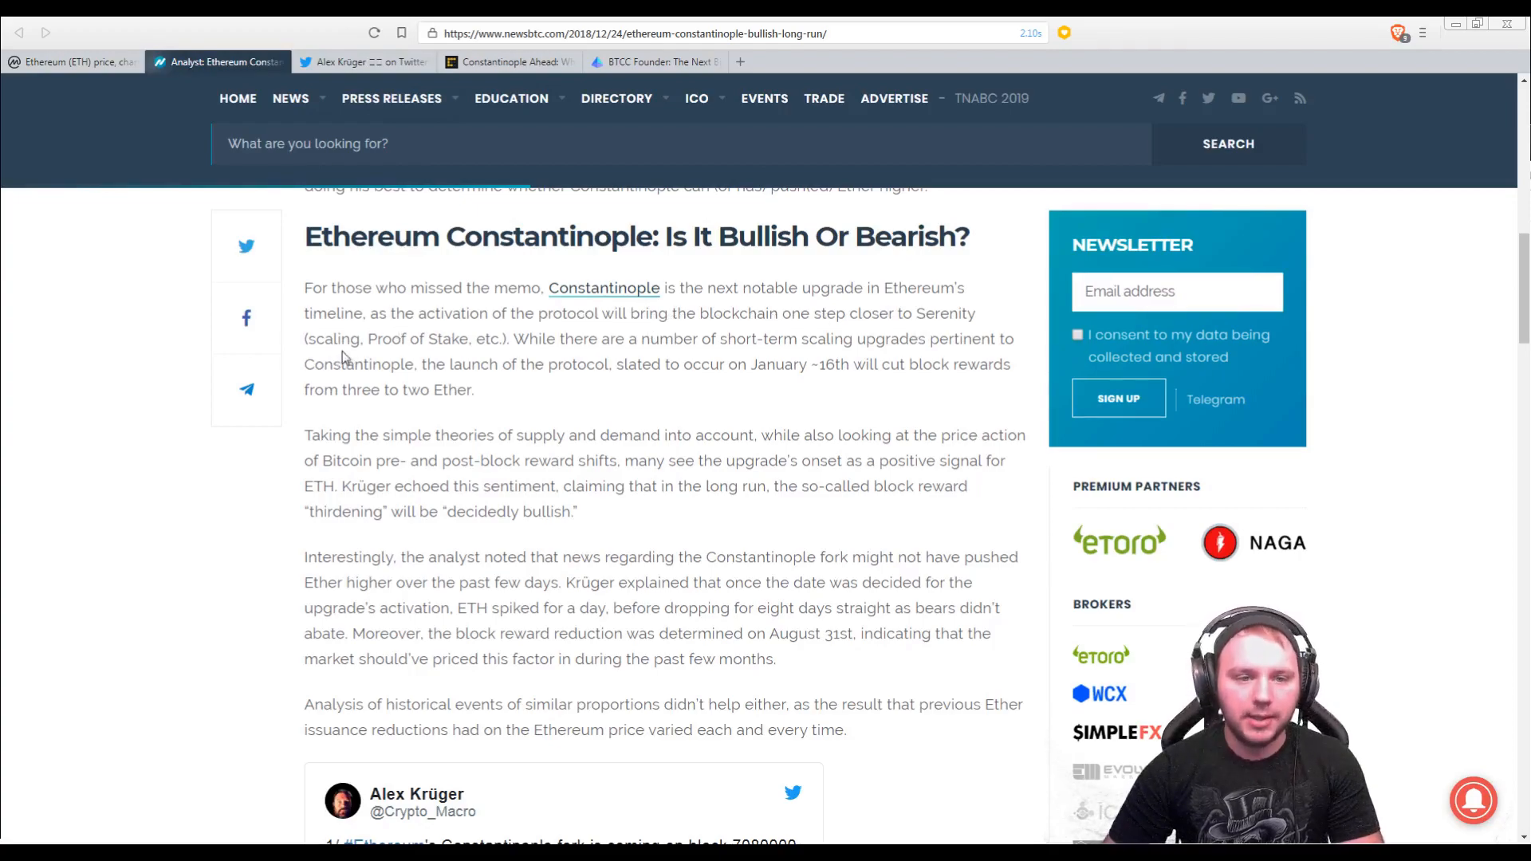
pyautogui.moveTo(497, 356)
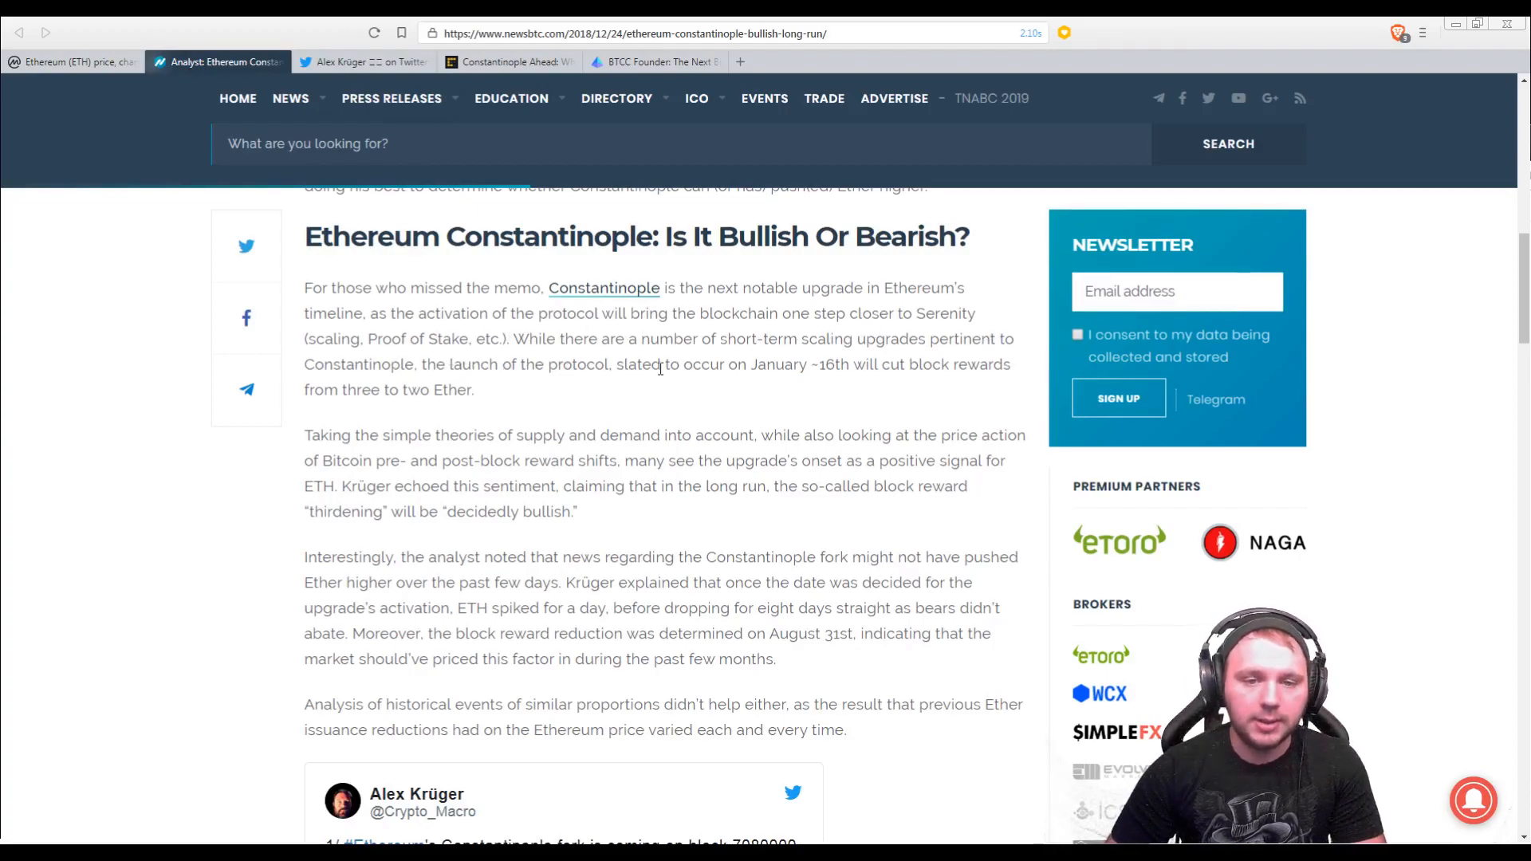
pyautogui.doubleClick(864, 365)
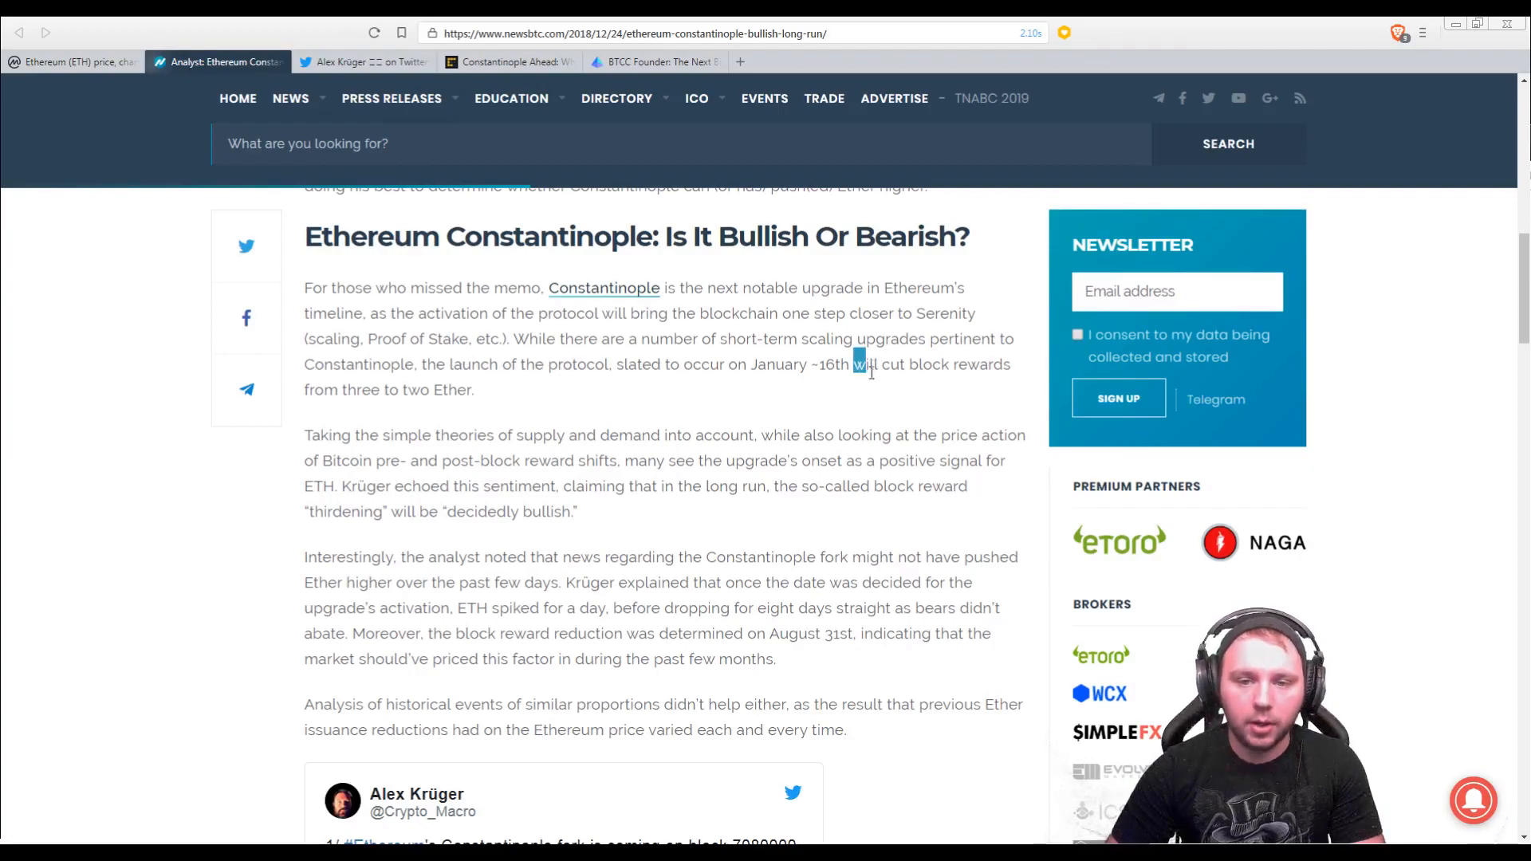
pyautogui.moveTo(856, 364); pyautogui.dragTo(474, 390)
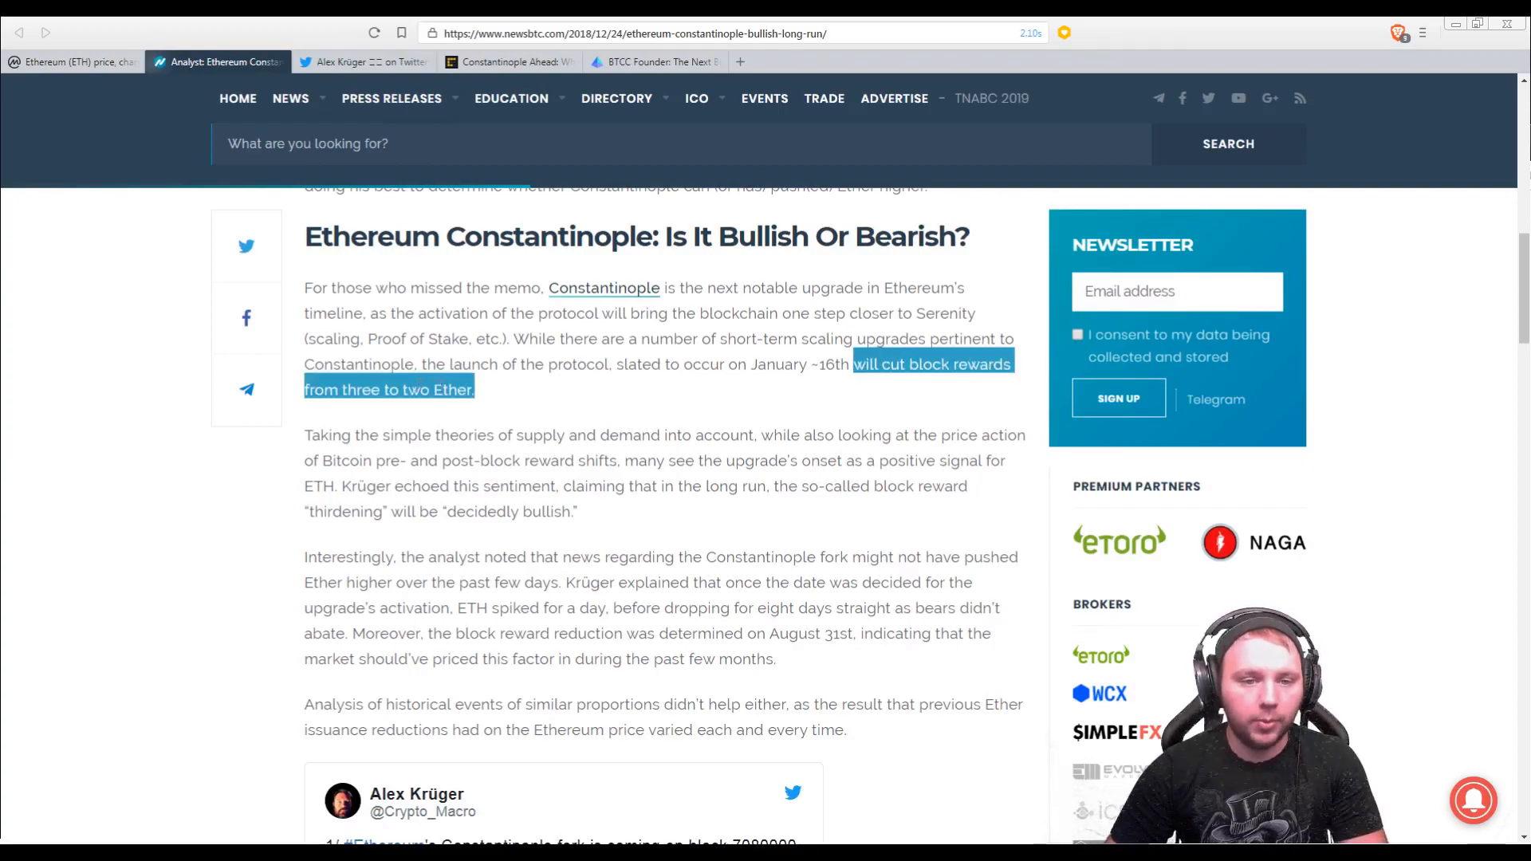
pyautogui.click(497, 388)
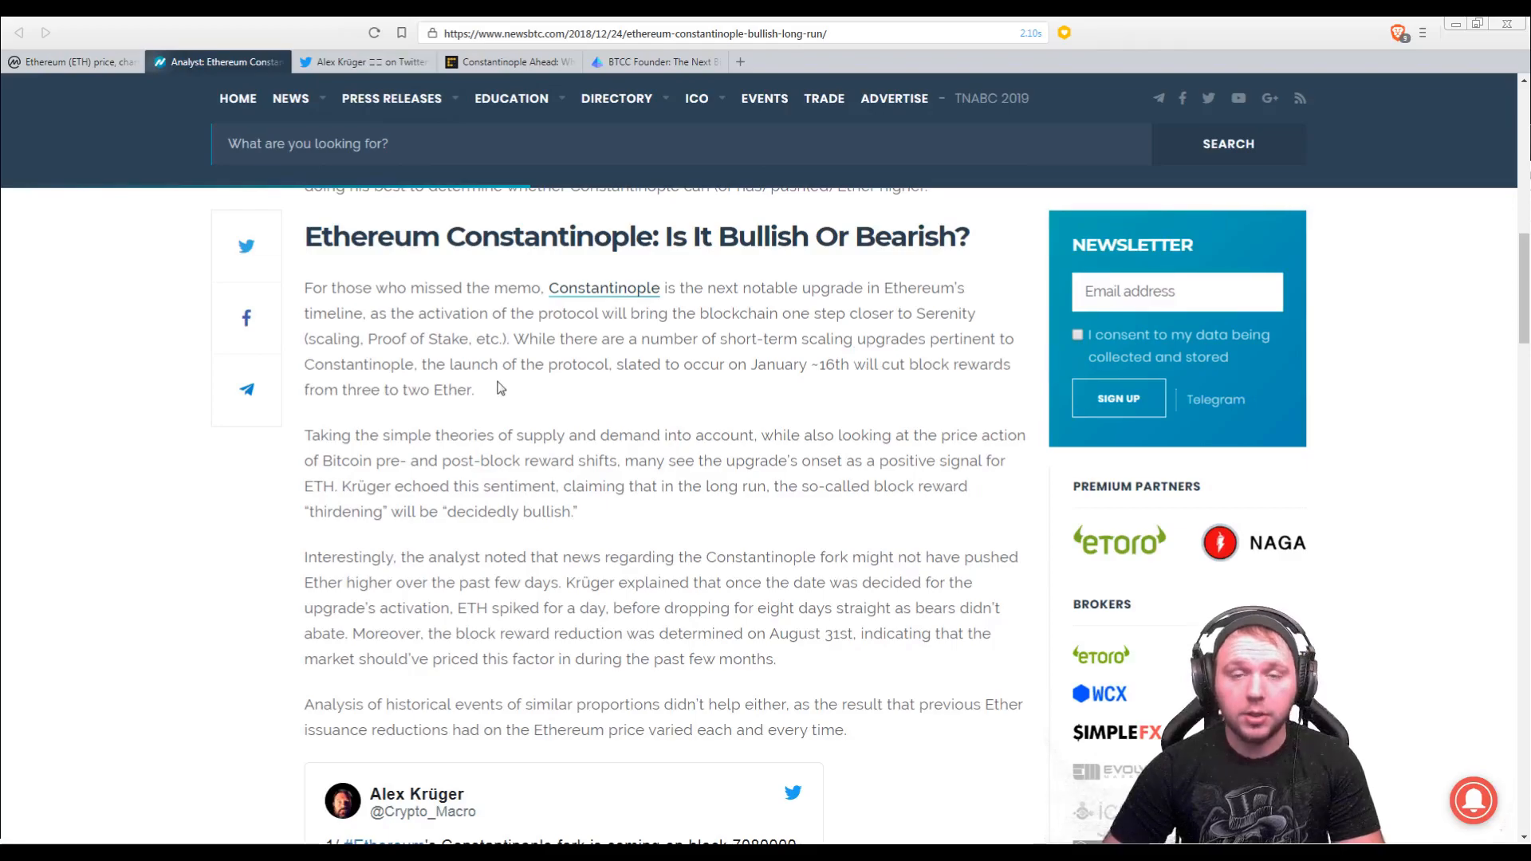
# Scroll the NewsBTC article down toward Alex Krüger's embedded tweet on block rewards.
pyautogui.scroll(-3)
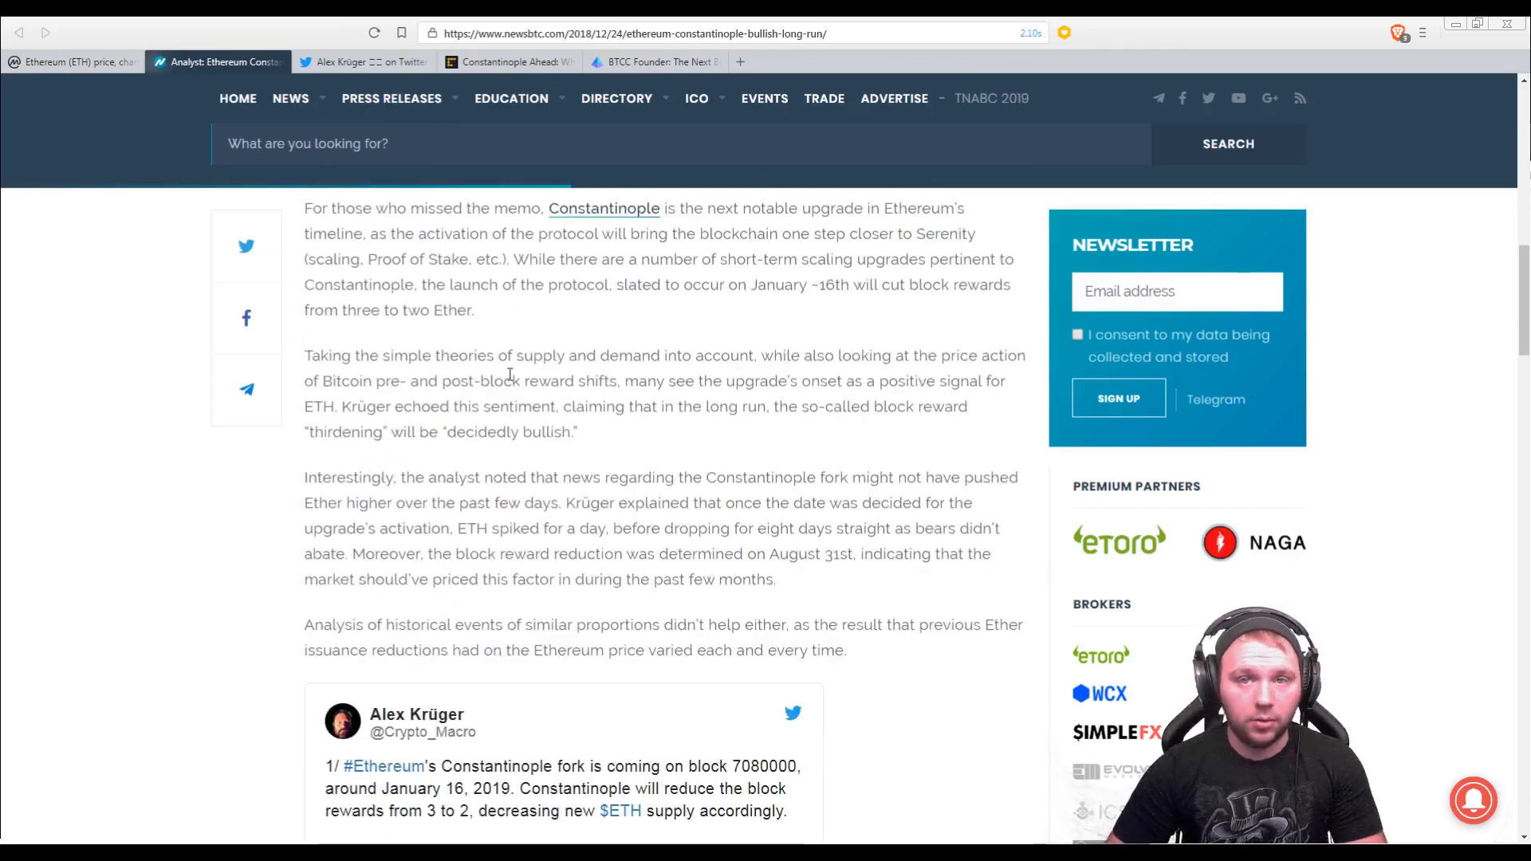
pyautogui.scroll(-3)
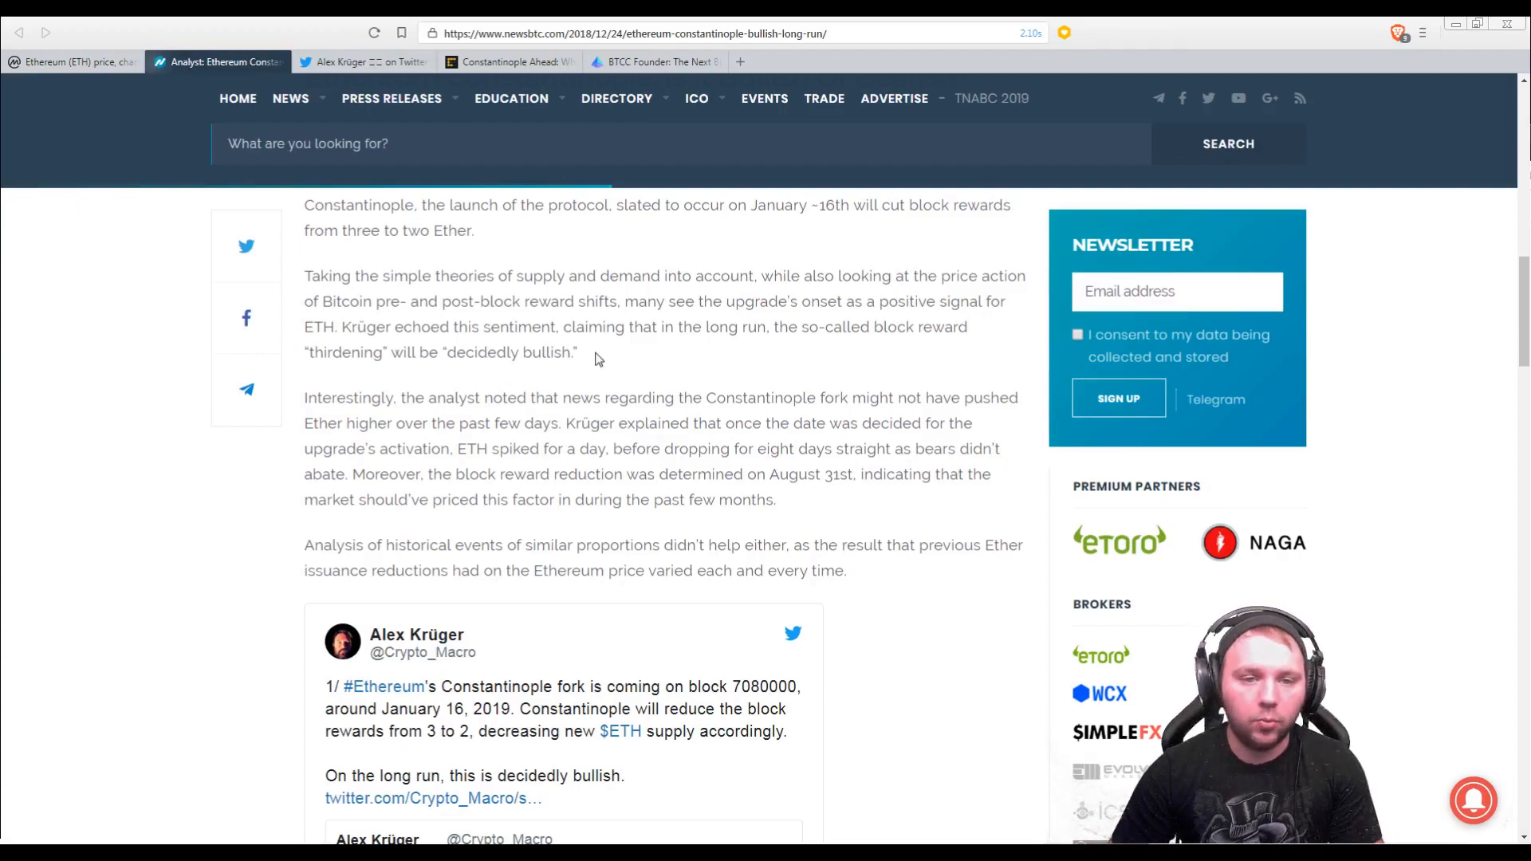
pyautogui.moveTo(471, 230)
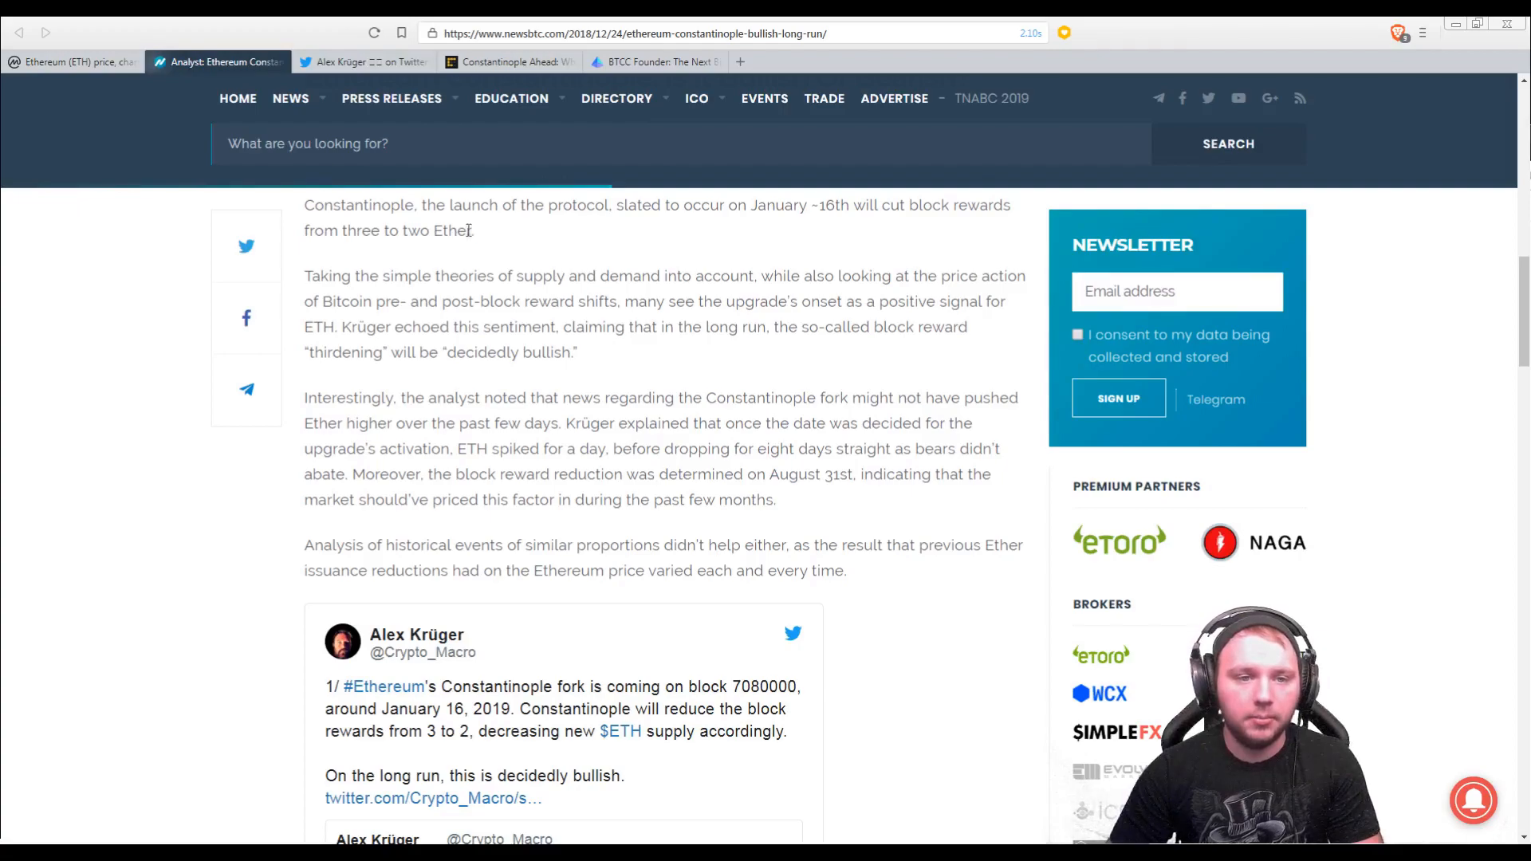
# Highlight 'three to two Ether', then scroll down to Krüger's full tweet thread.
pyautogui.moveTo(342, 231); pyautogui.dragTo(475, 231)
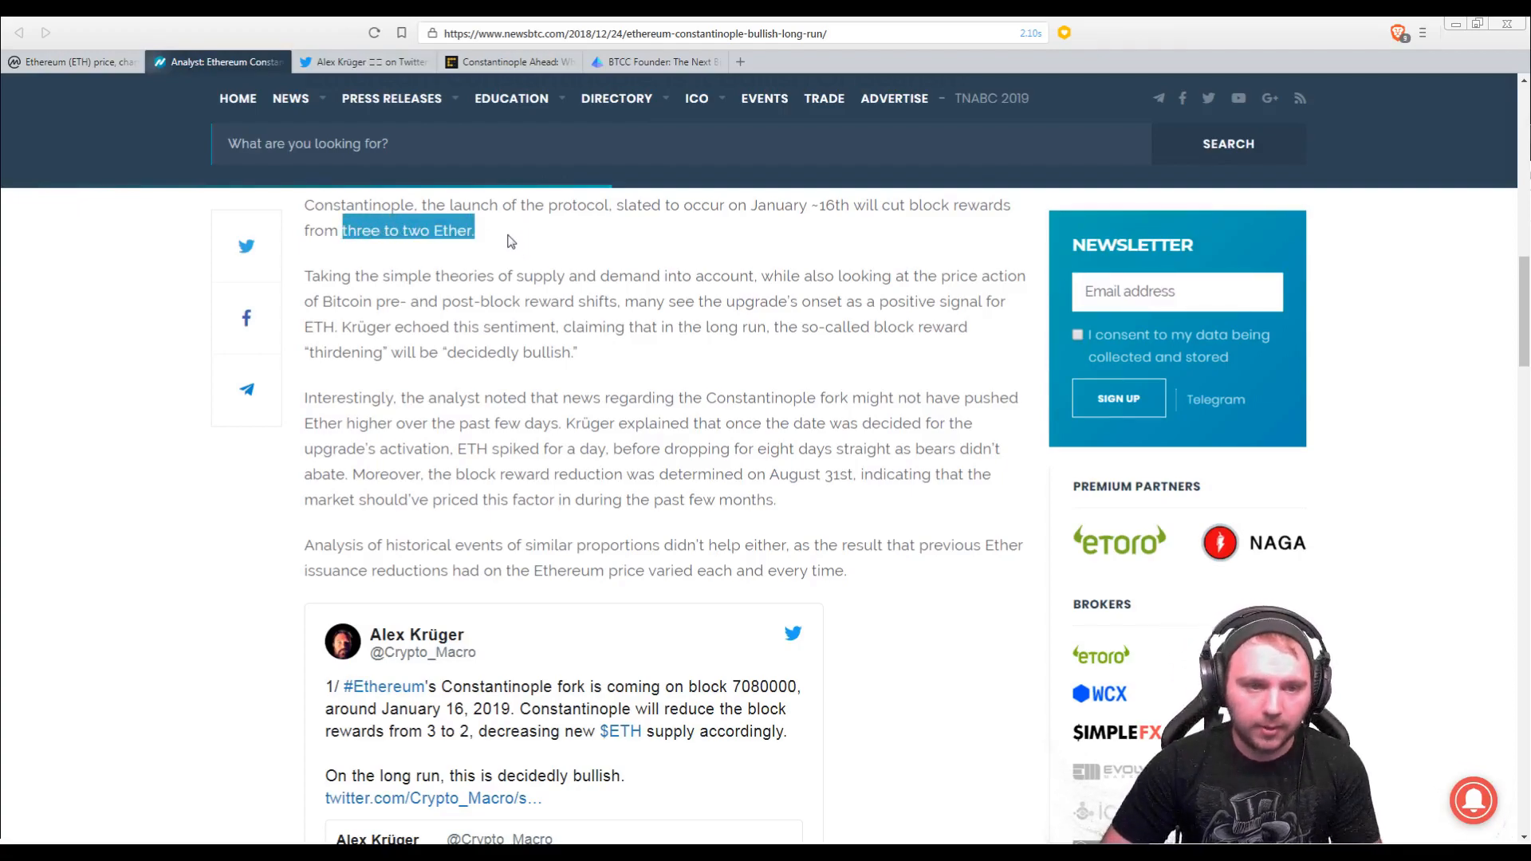
pyautogui.moveTo(549, 257)
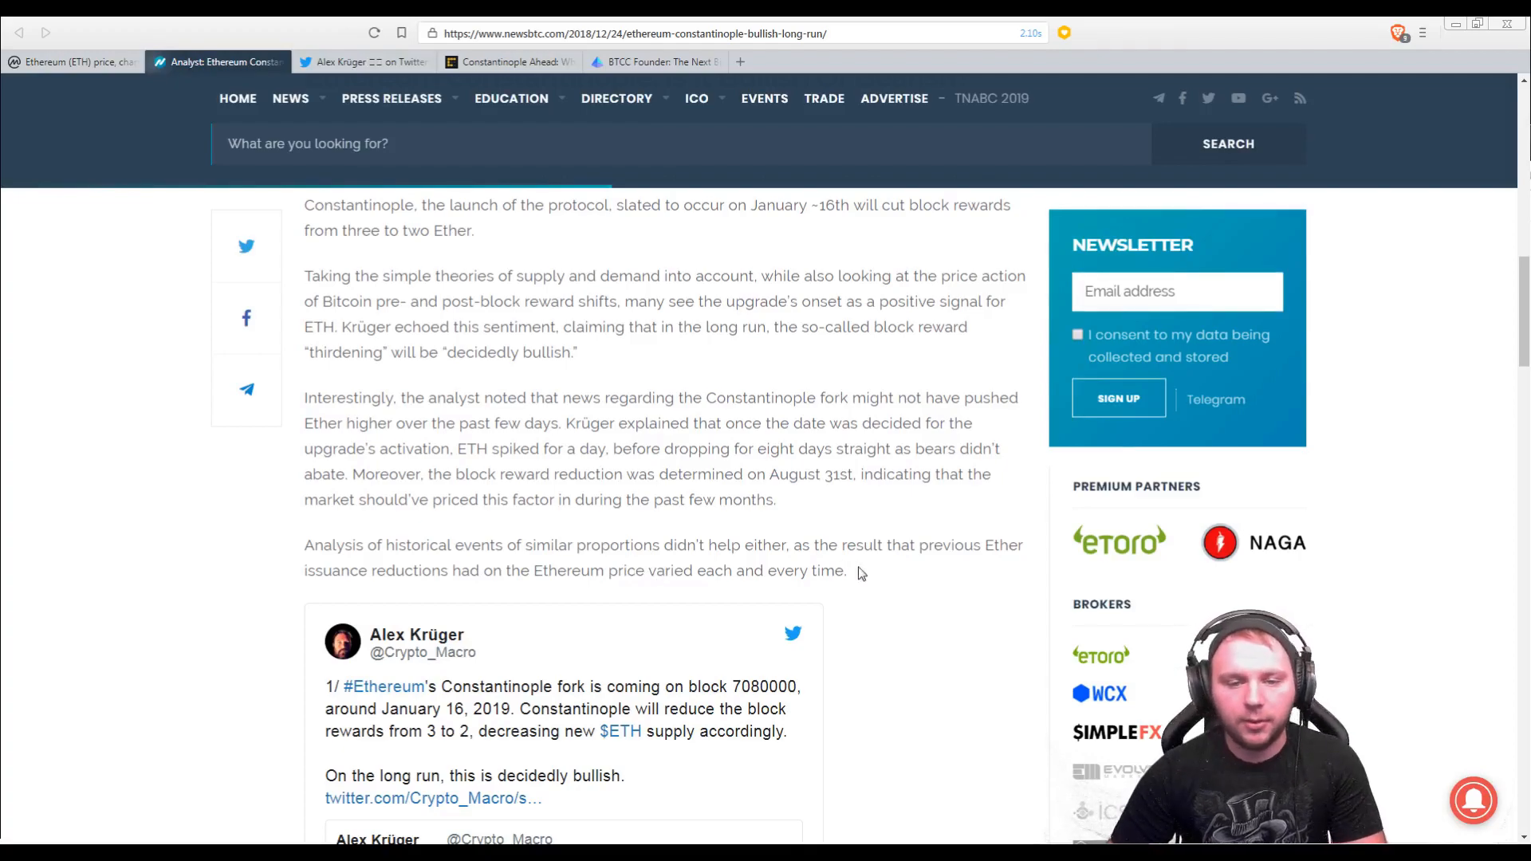
pyautogui.moveTo(874, 573)
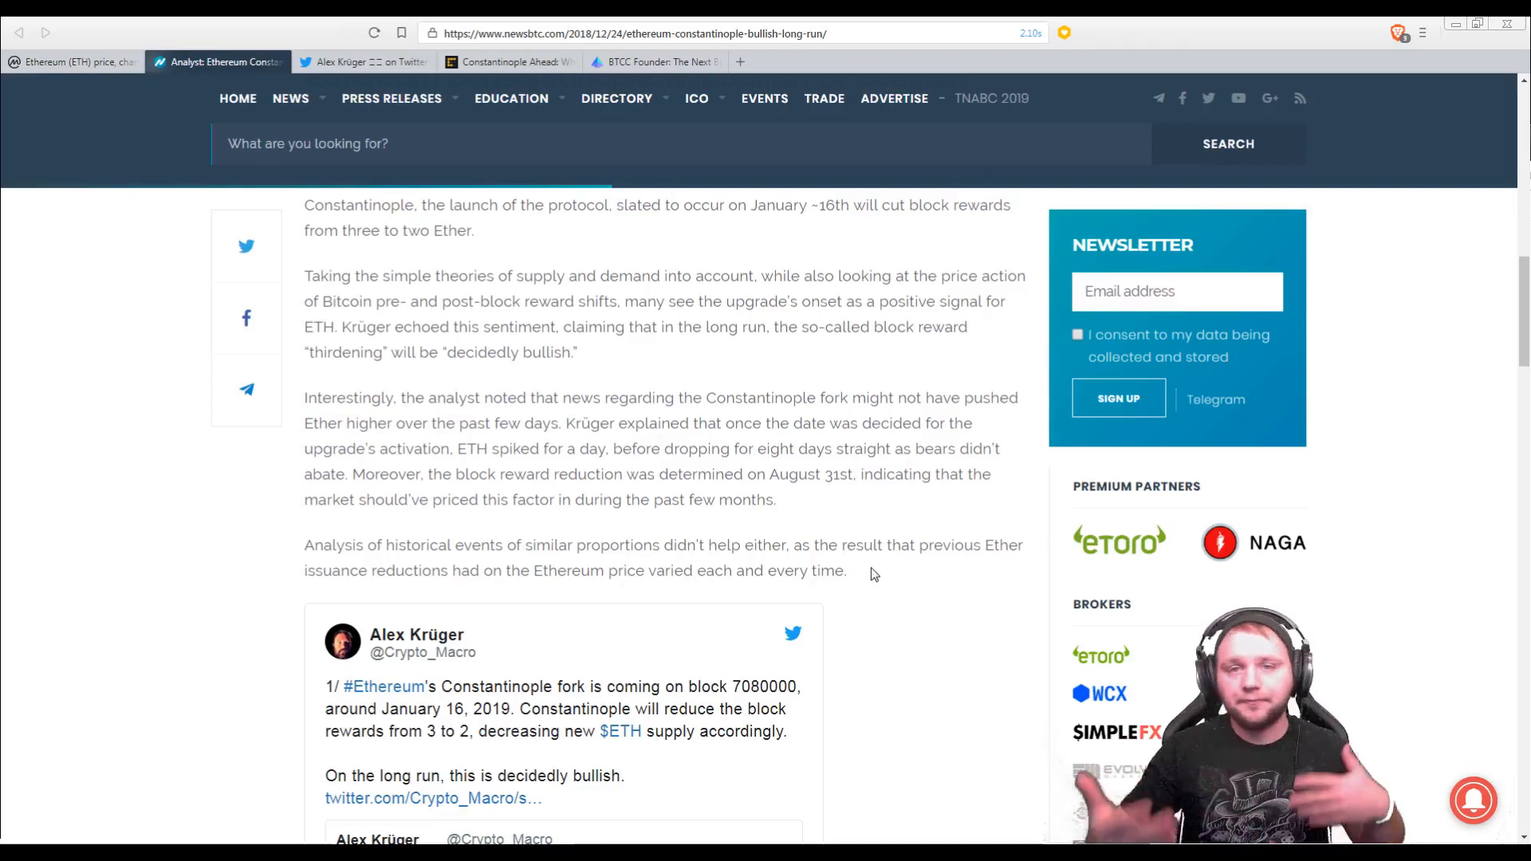
pyautogui.moveTo(569, 565)
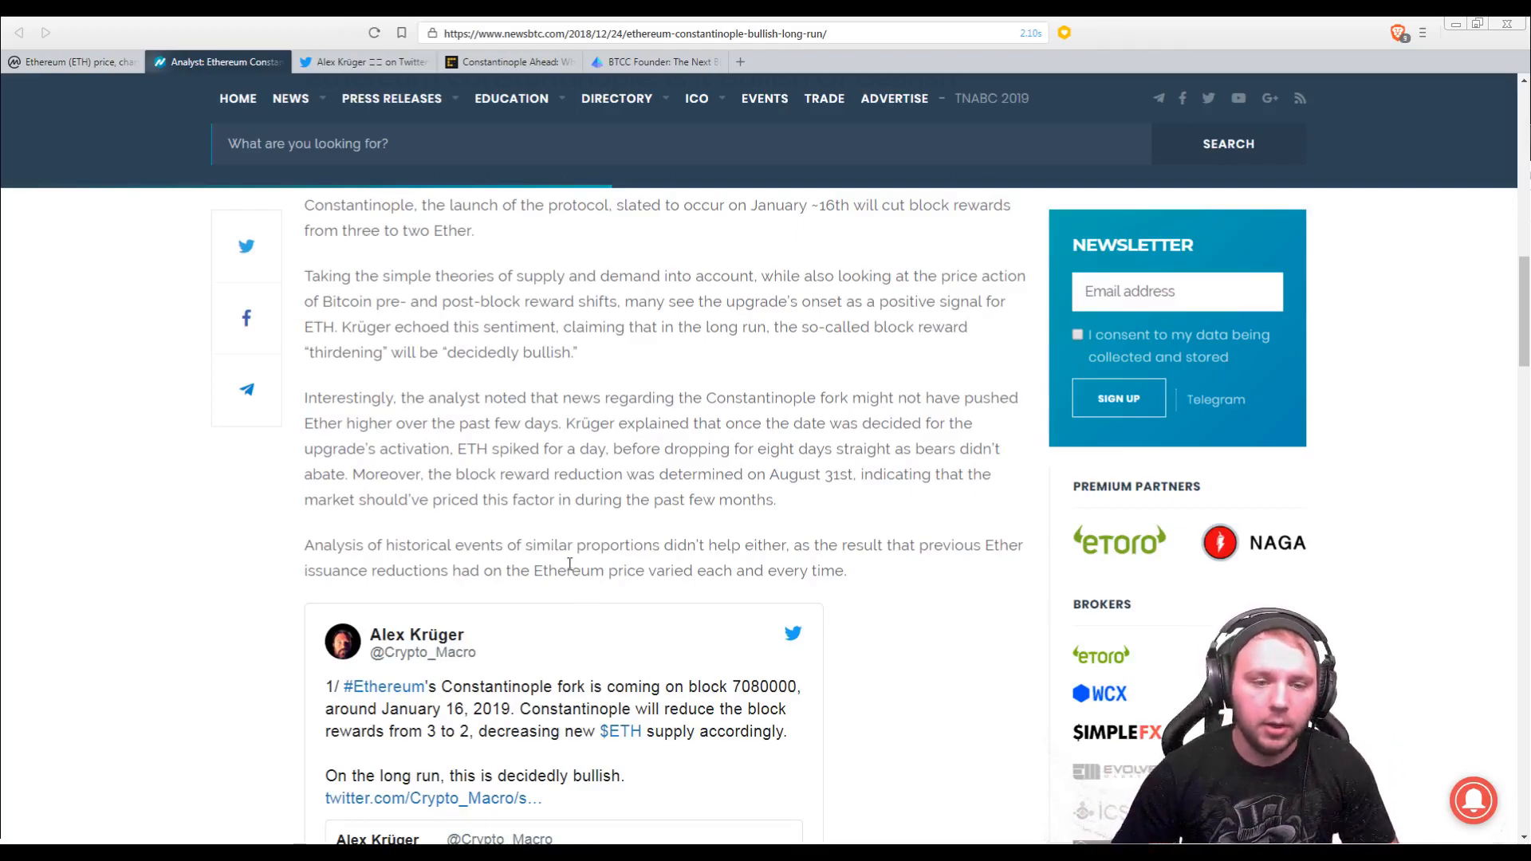
pyautogui.scroll(-3)
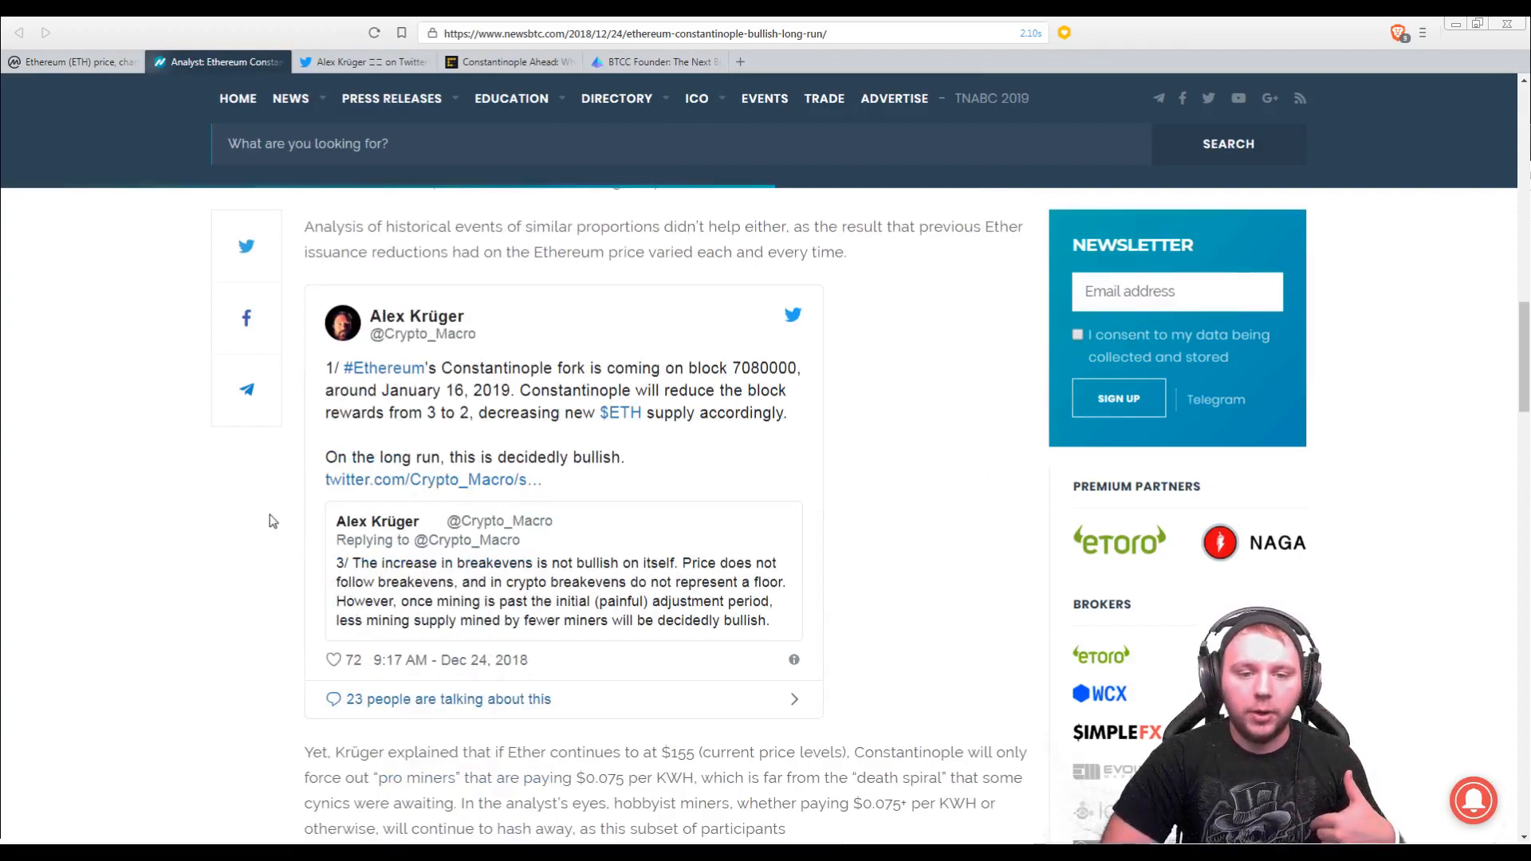
pyautogui.moveTo(305, 519)
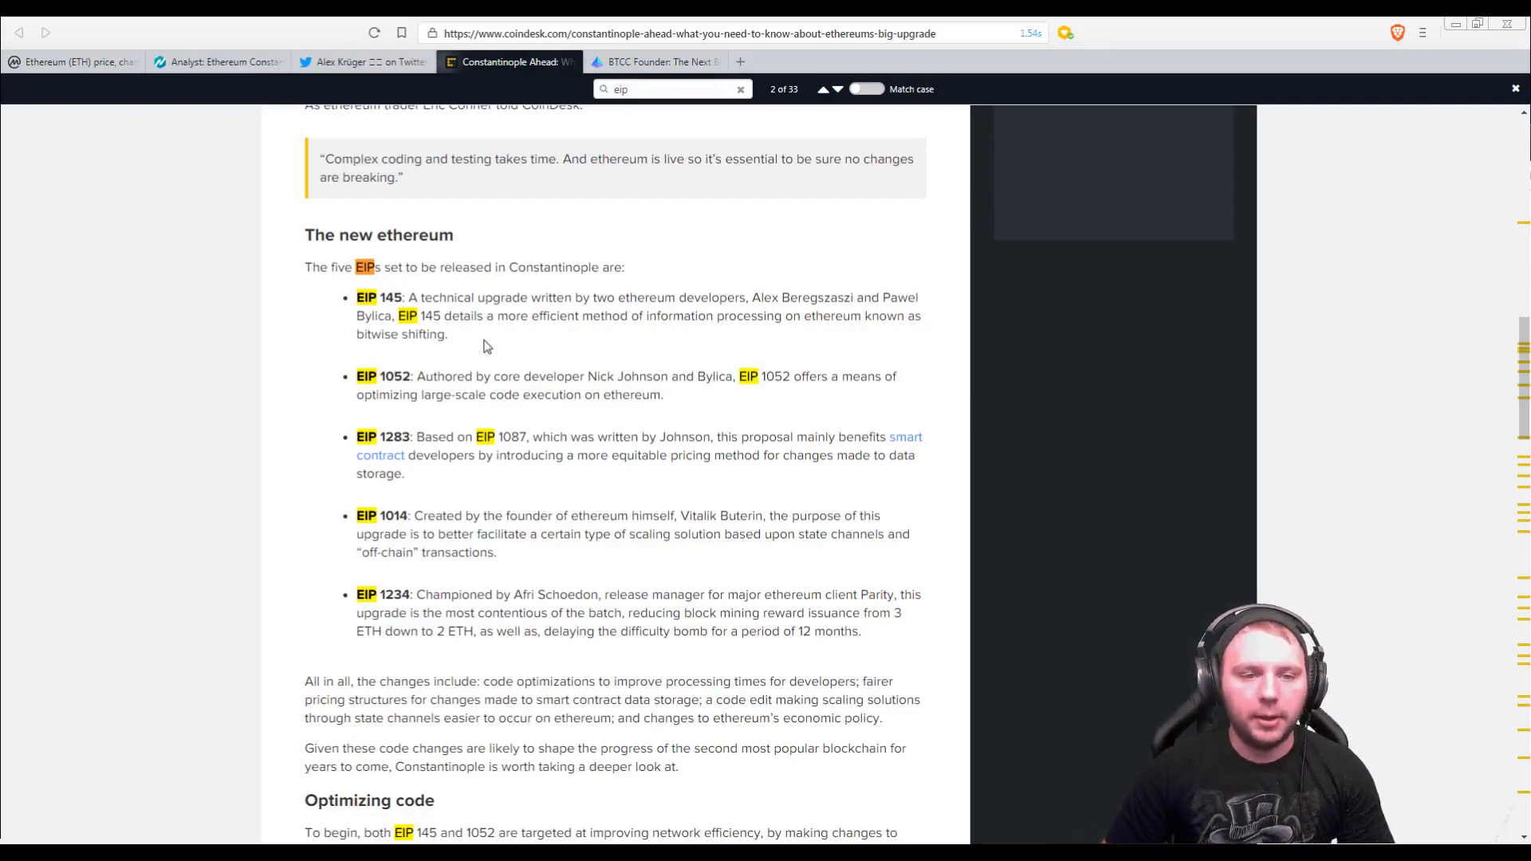
pyautogui.moveTo(381, 315)
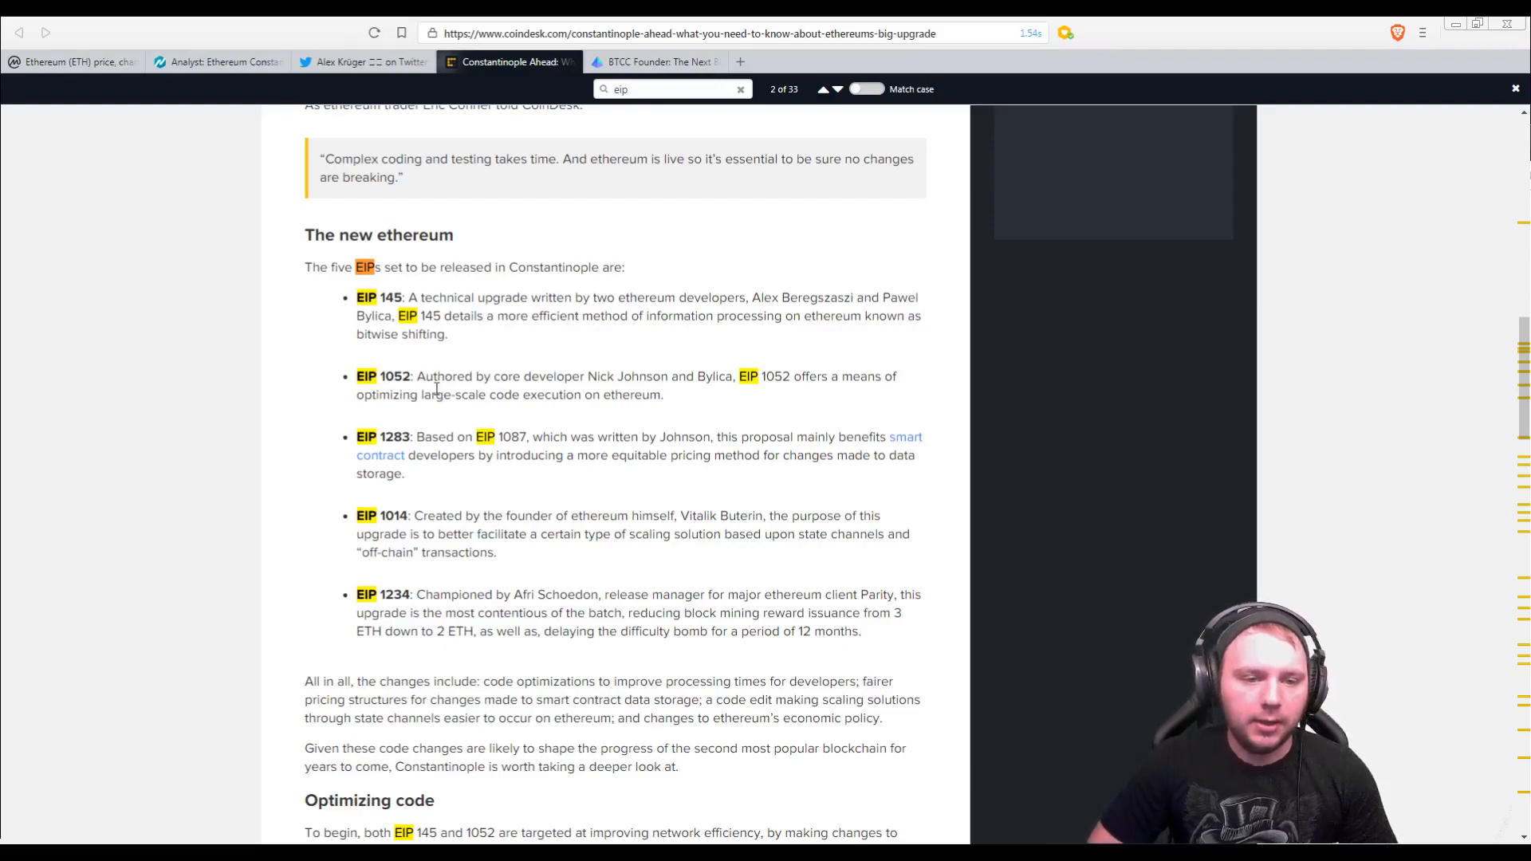
pyautogui.moveTo(522, 392)
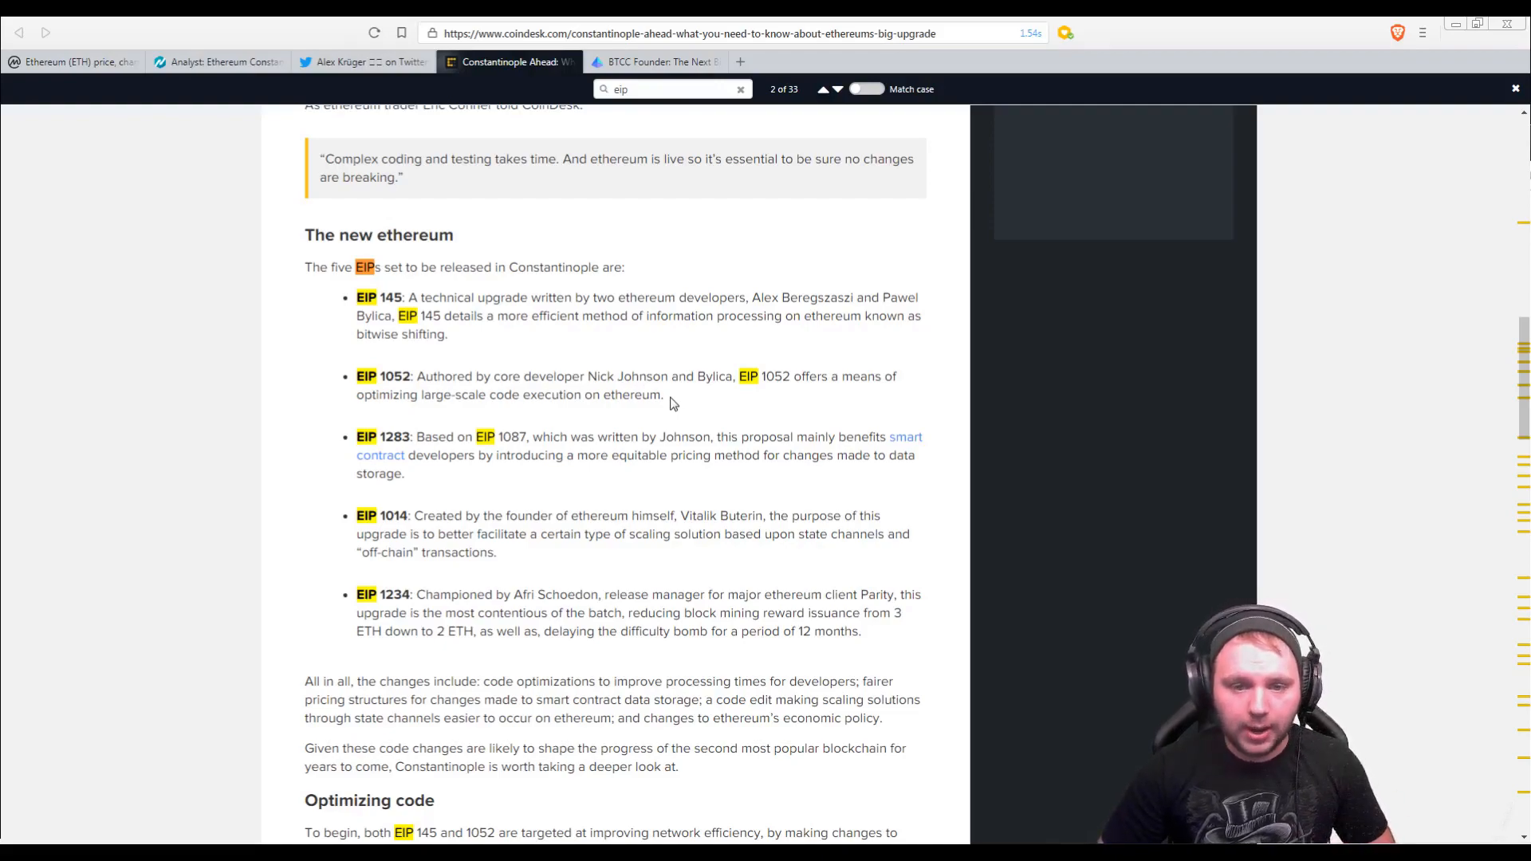
pyautogui.moveTo(621, 426)
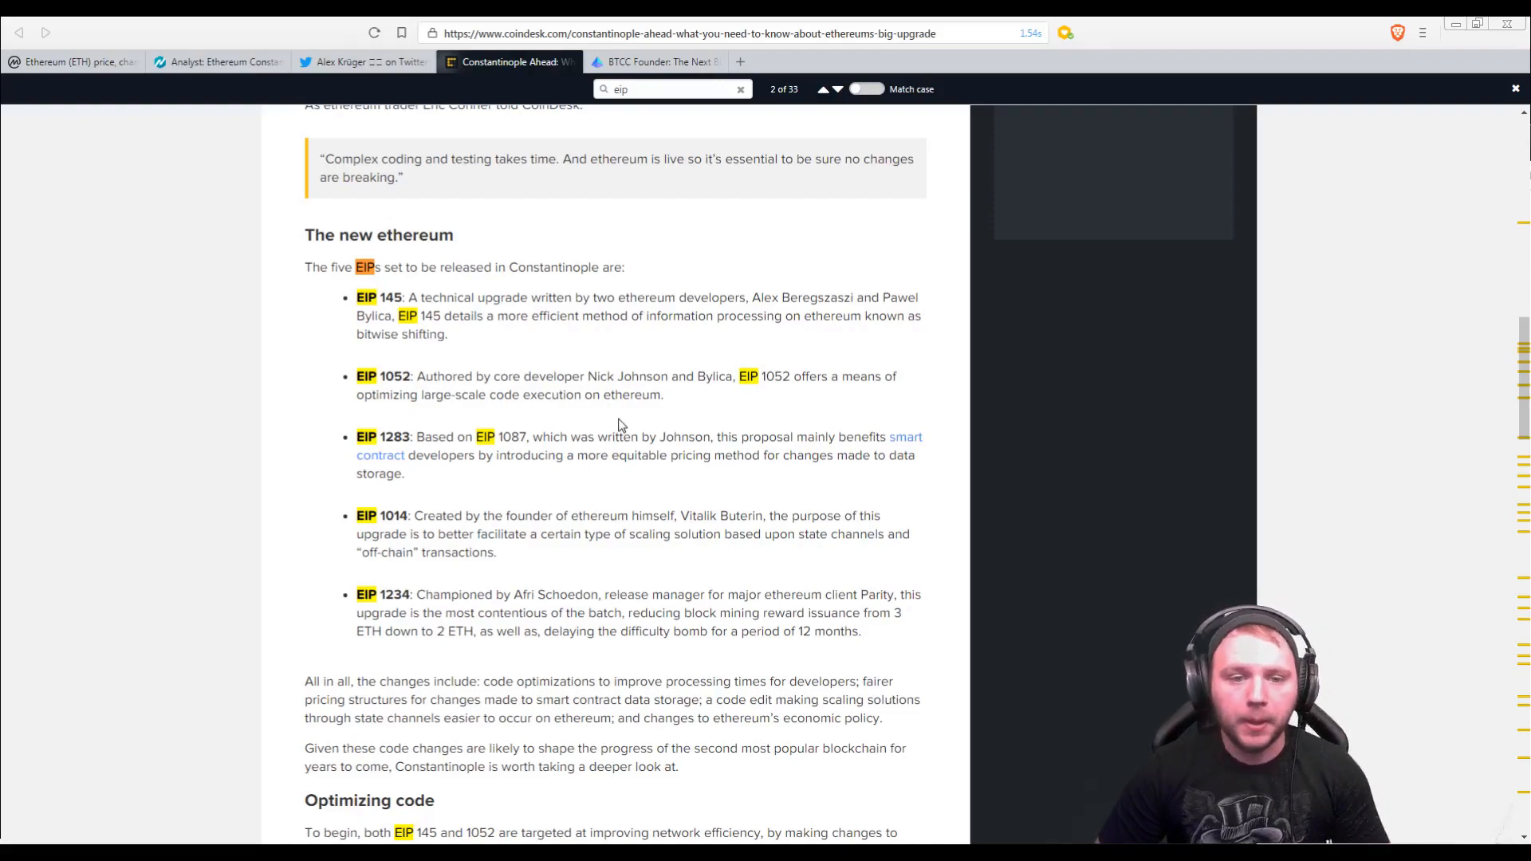
pyautogui.moveTo(464, 449)
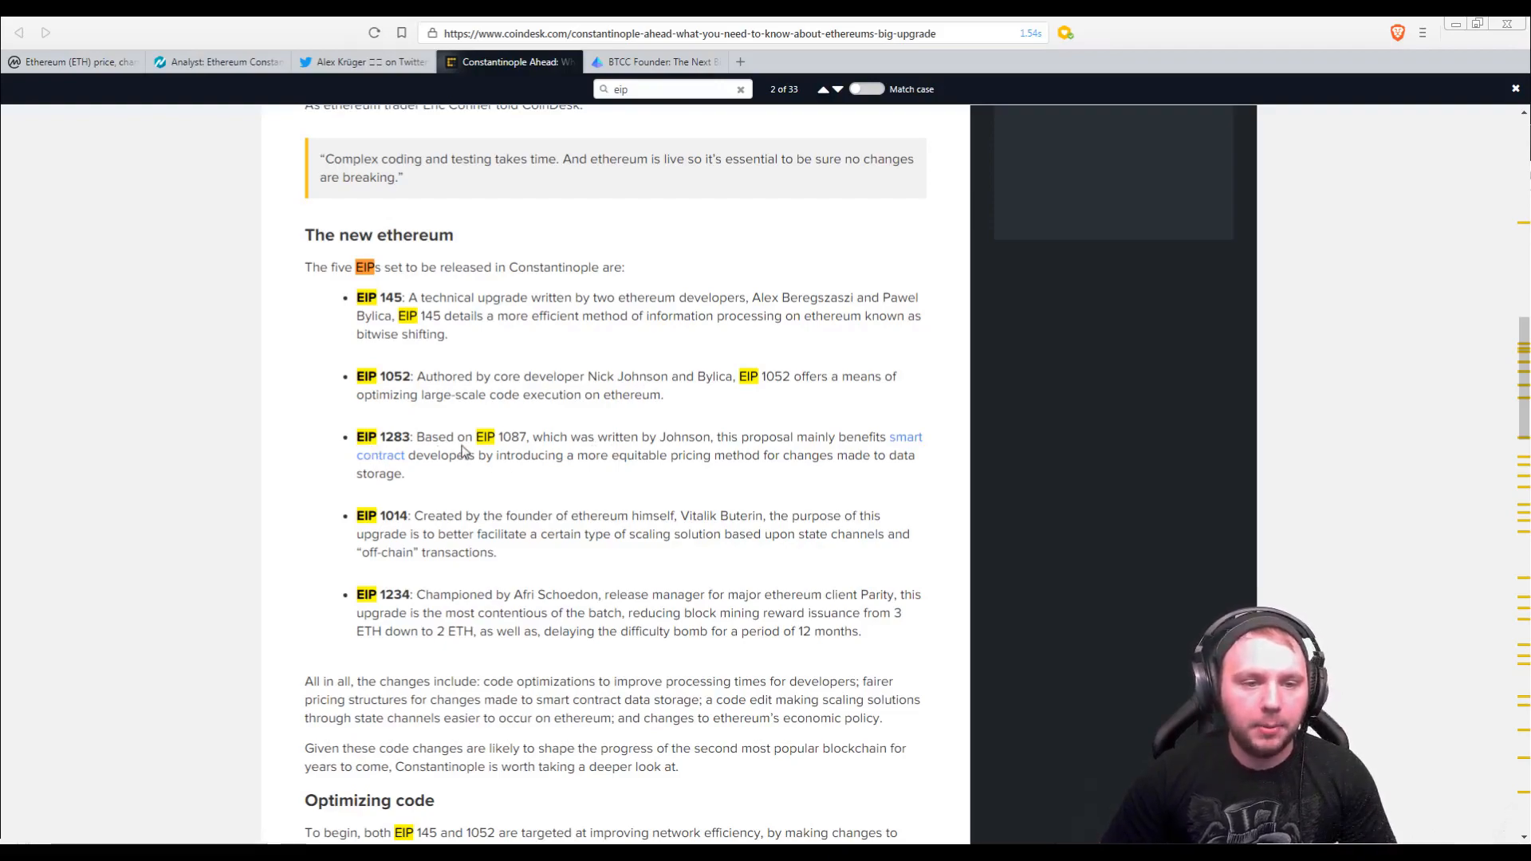
pyautogui.moveTo(561, 471)
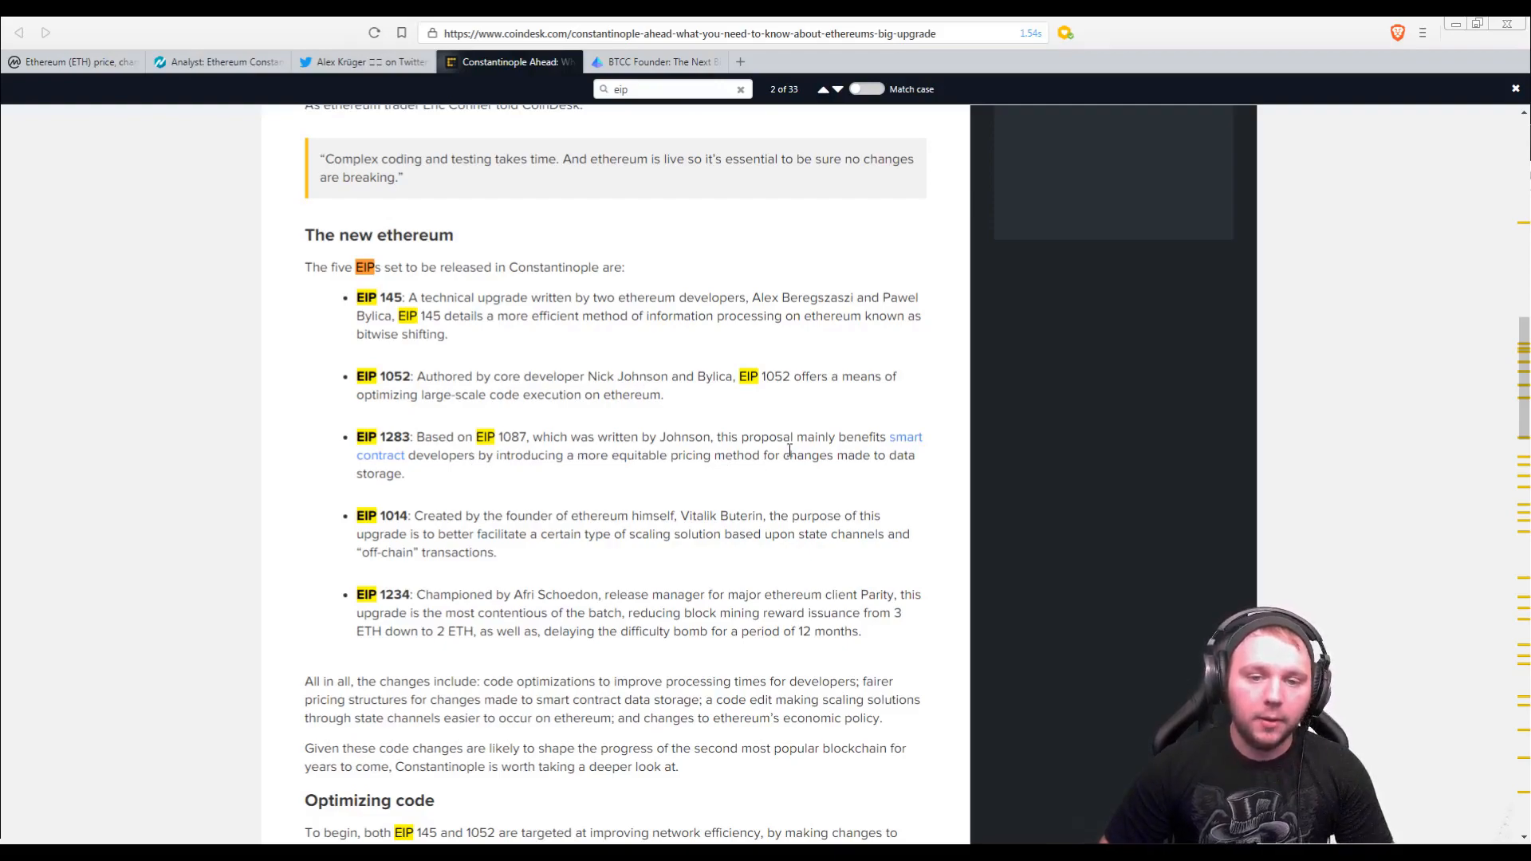
pyautogui.moveTo(452, 476)
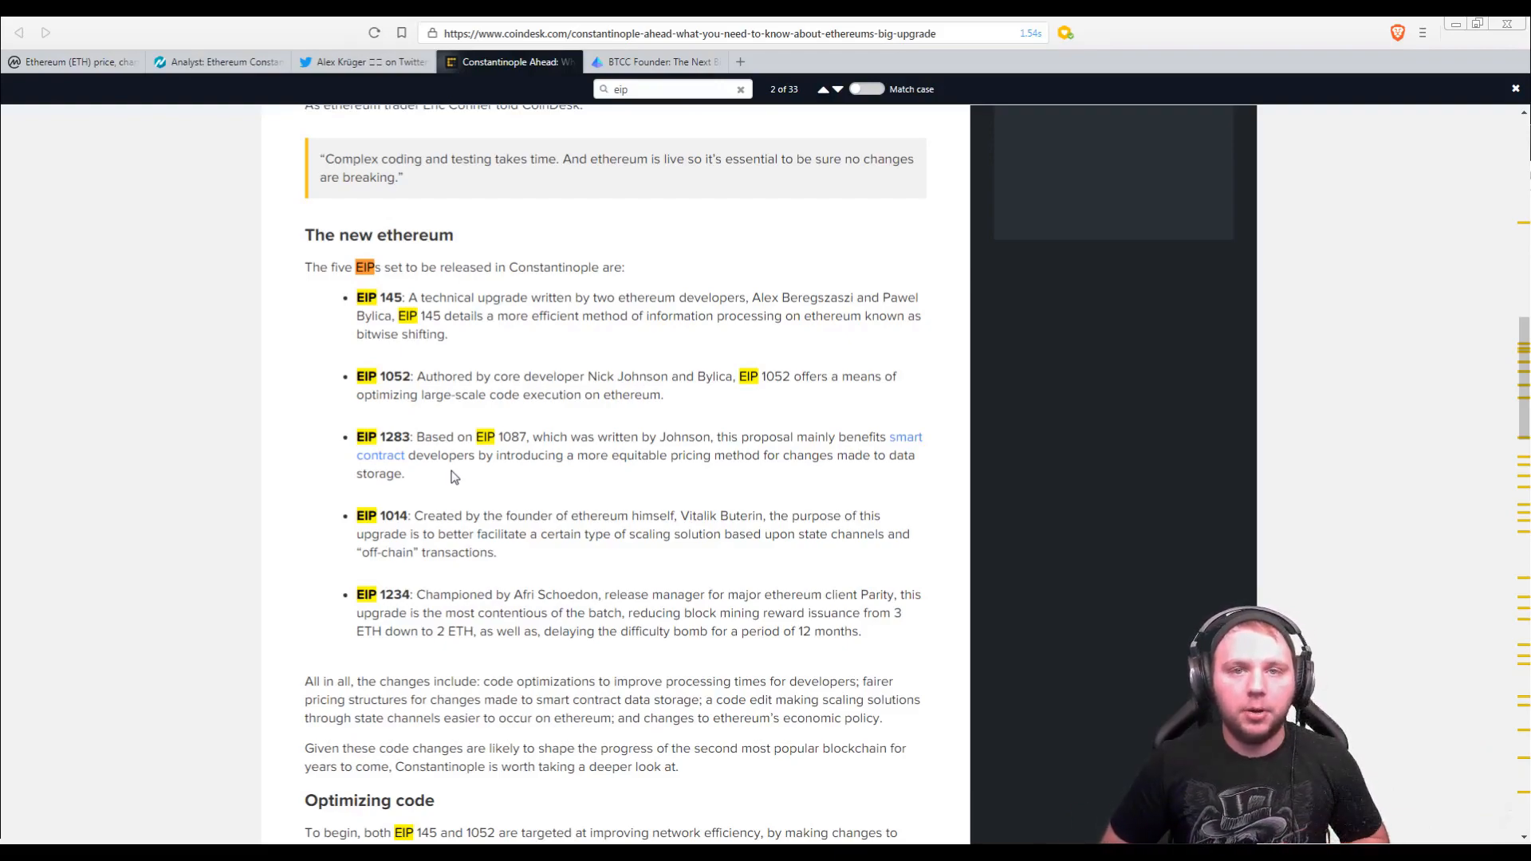
pyautogui.moveTo(451, 478)
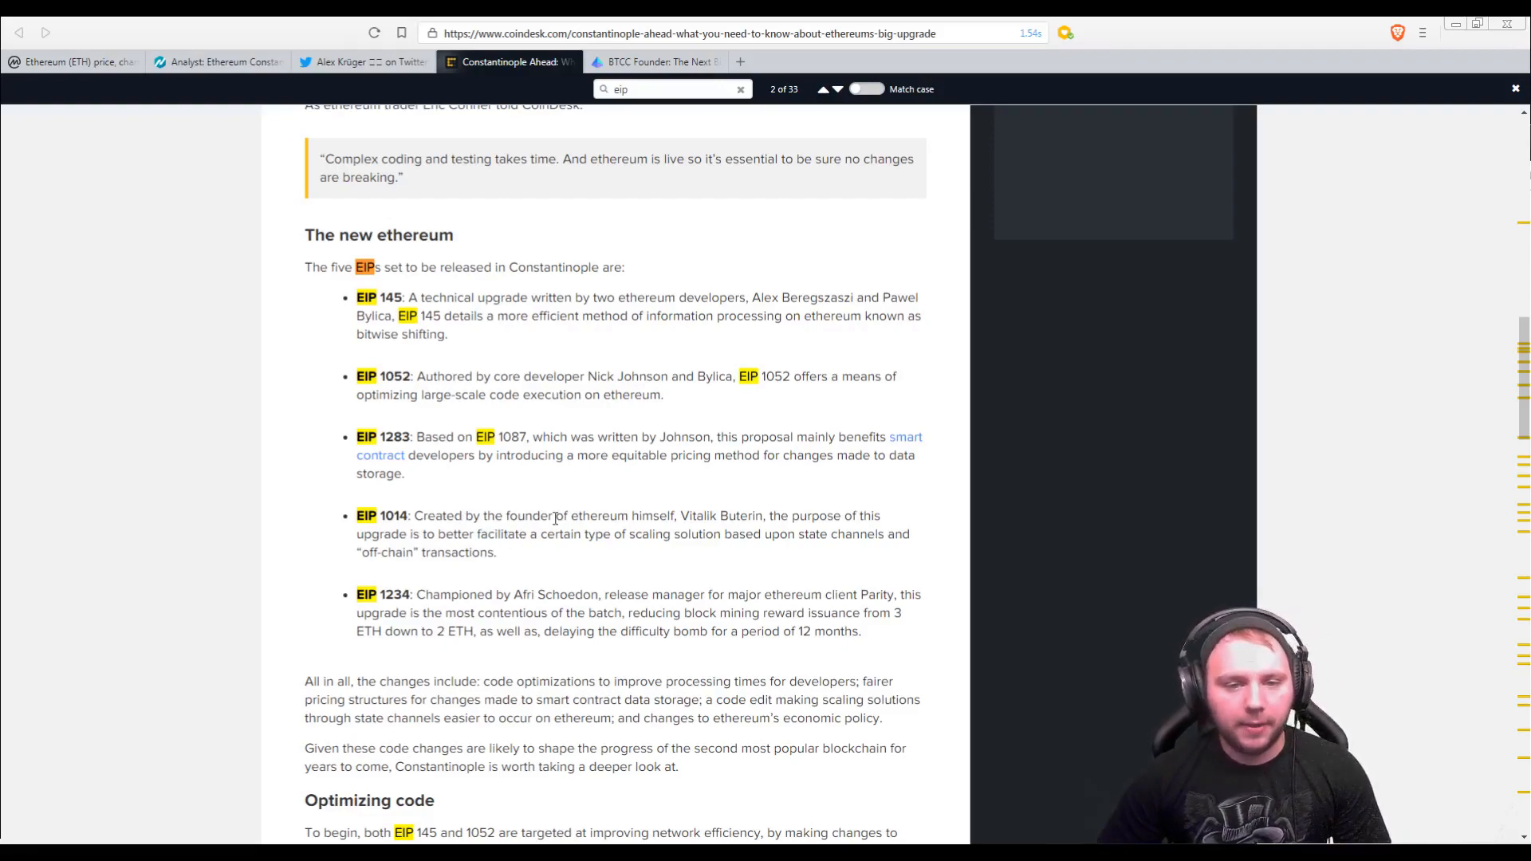
pyautogui.moveTo(931, 475)
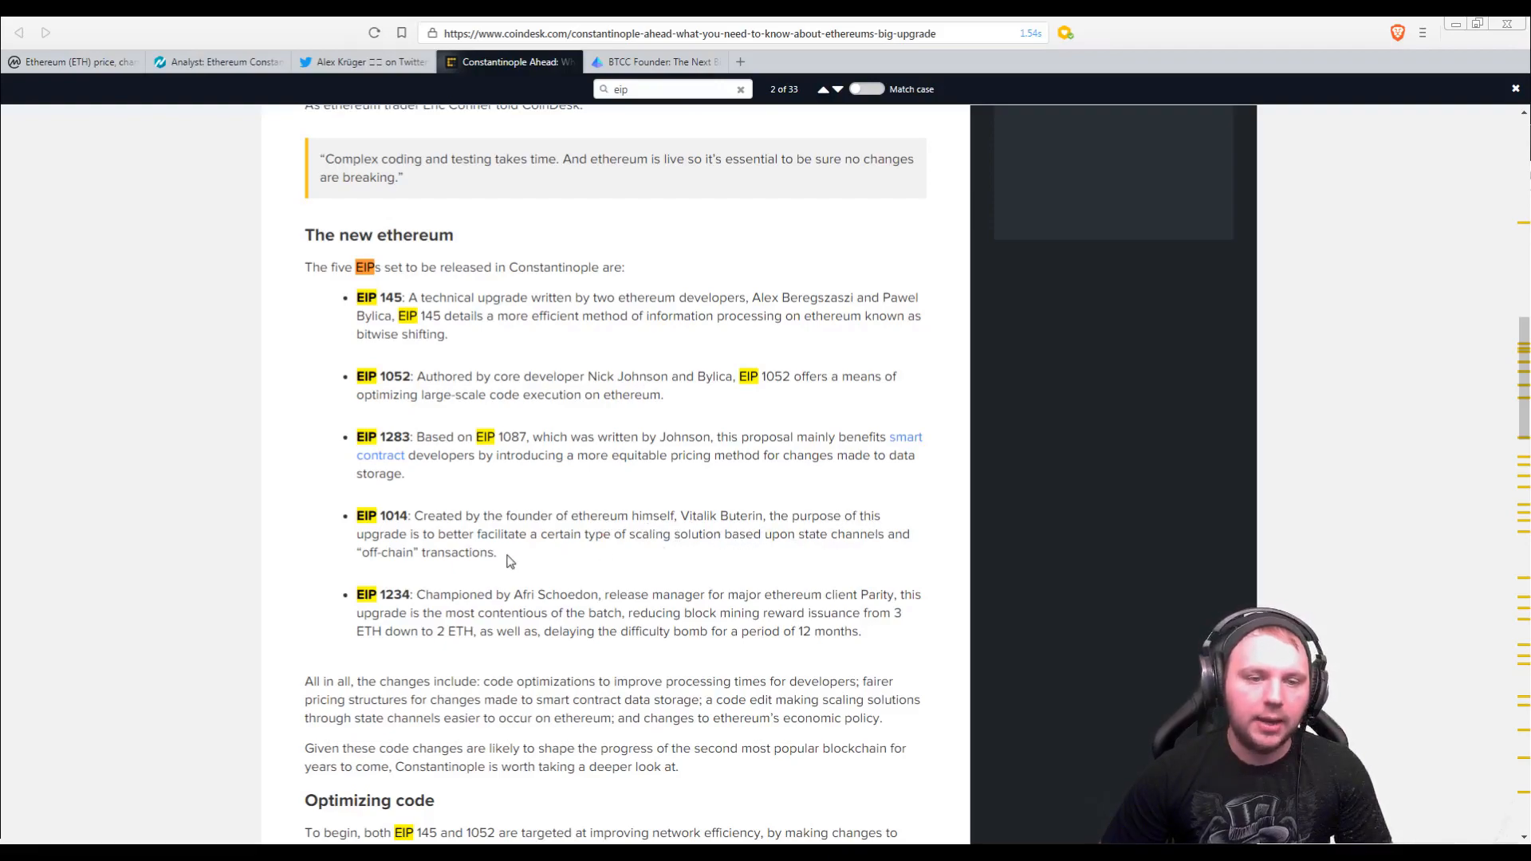
pyautogui.moveTo(524, 553)
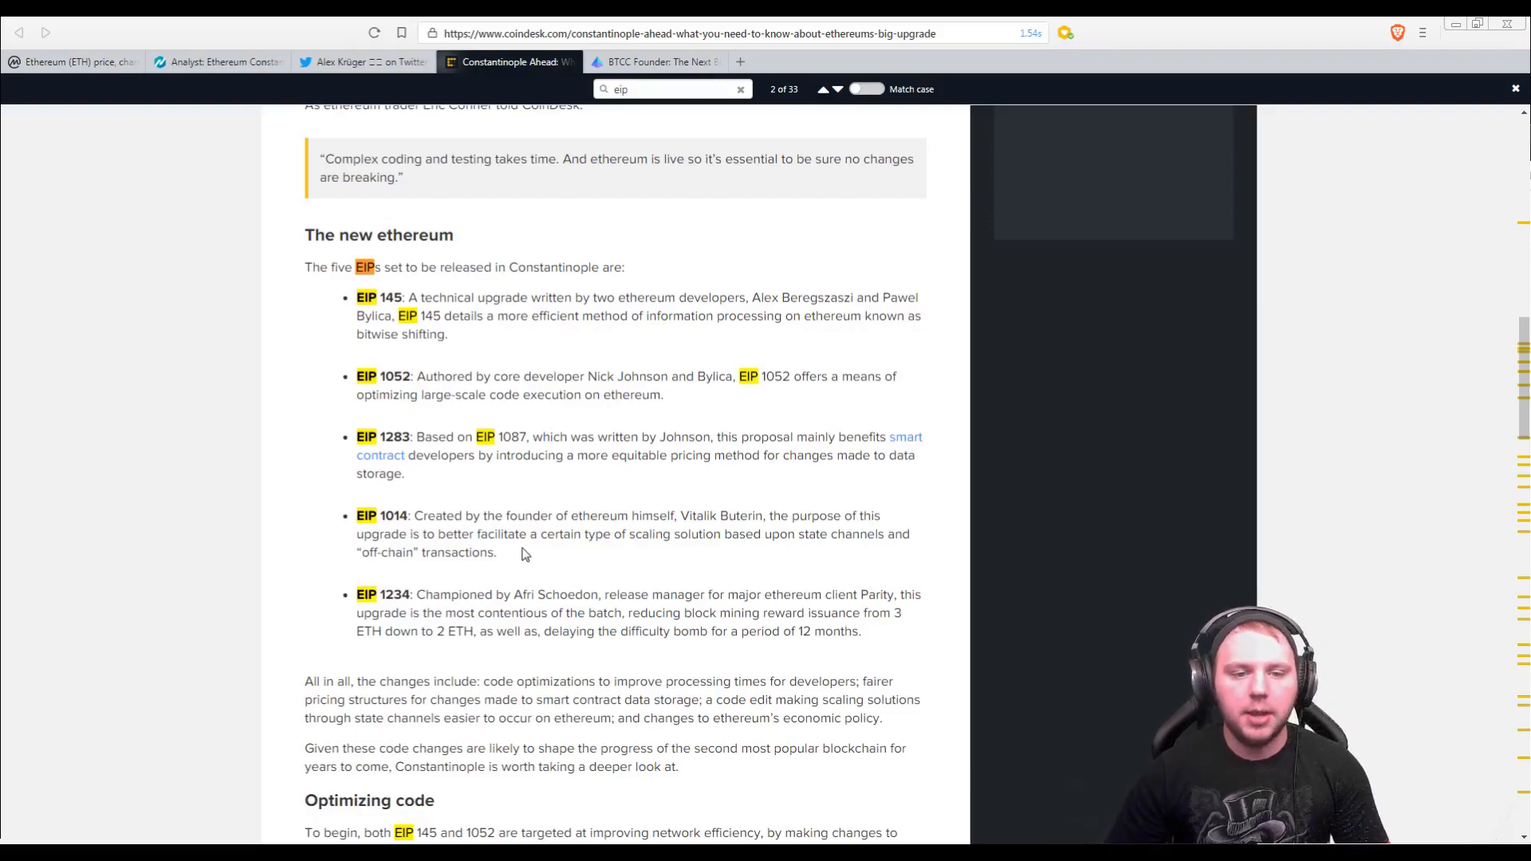
pyautogui.moveTo(419, 516); pyautogui.dragTo(496, 551)
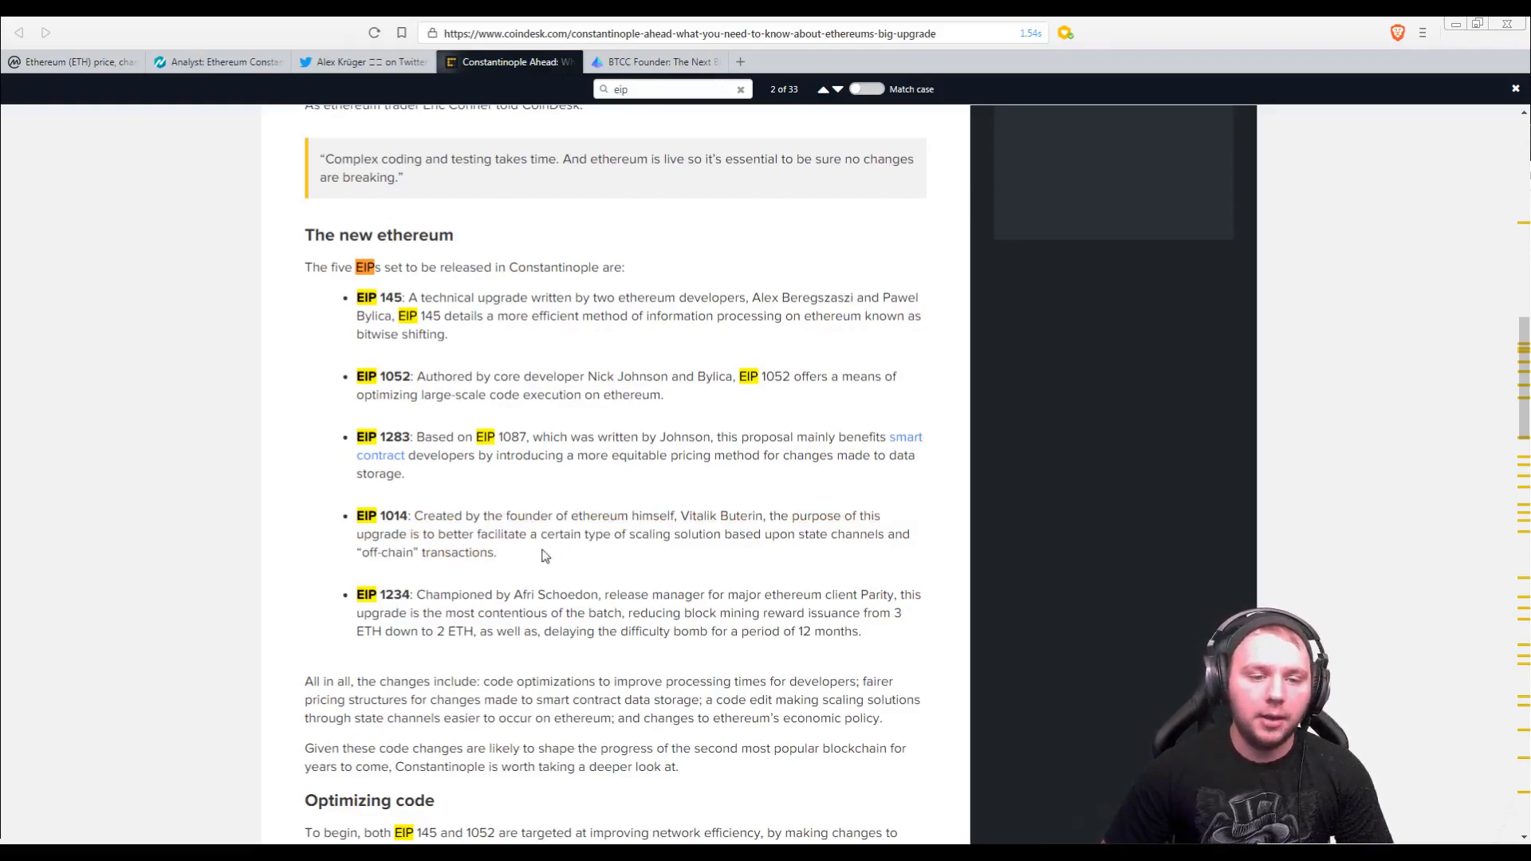
# Scroll the CoinDesk article slightly to reveal the Optimizing code section about the EVM.
pyautogui.scroll(-3)
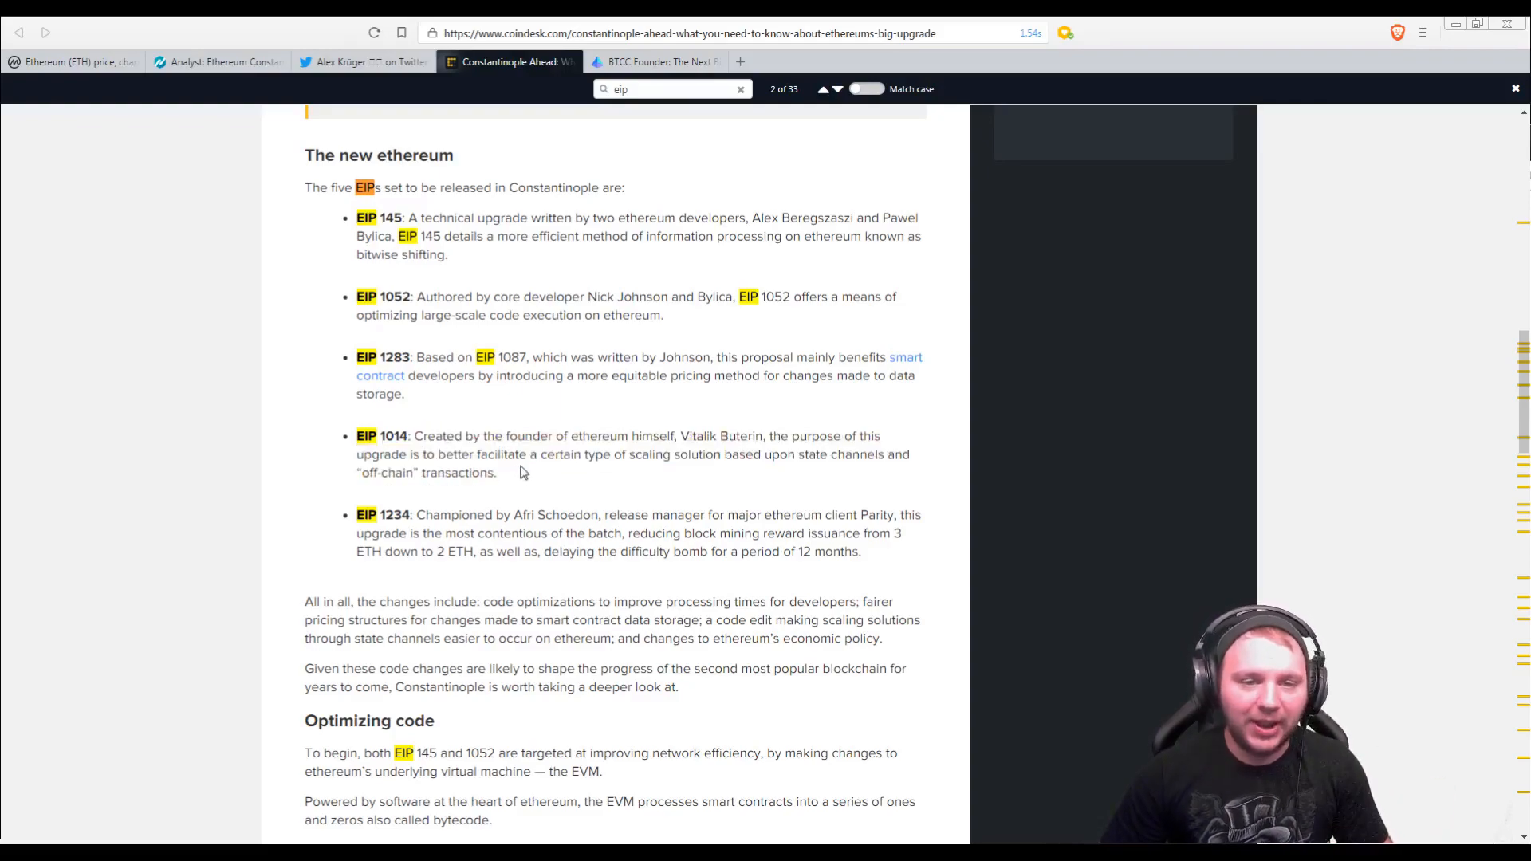
pyautogui.moveTo(445, 392)
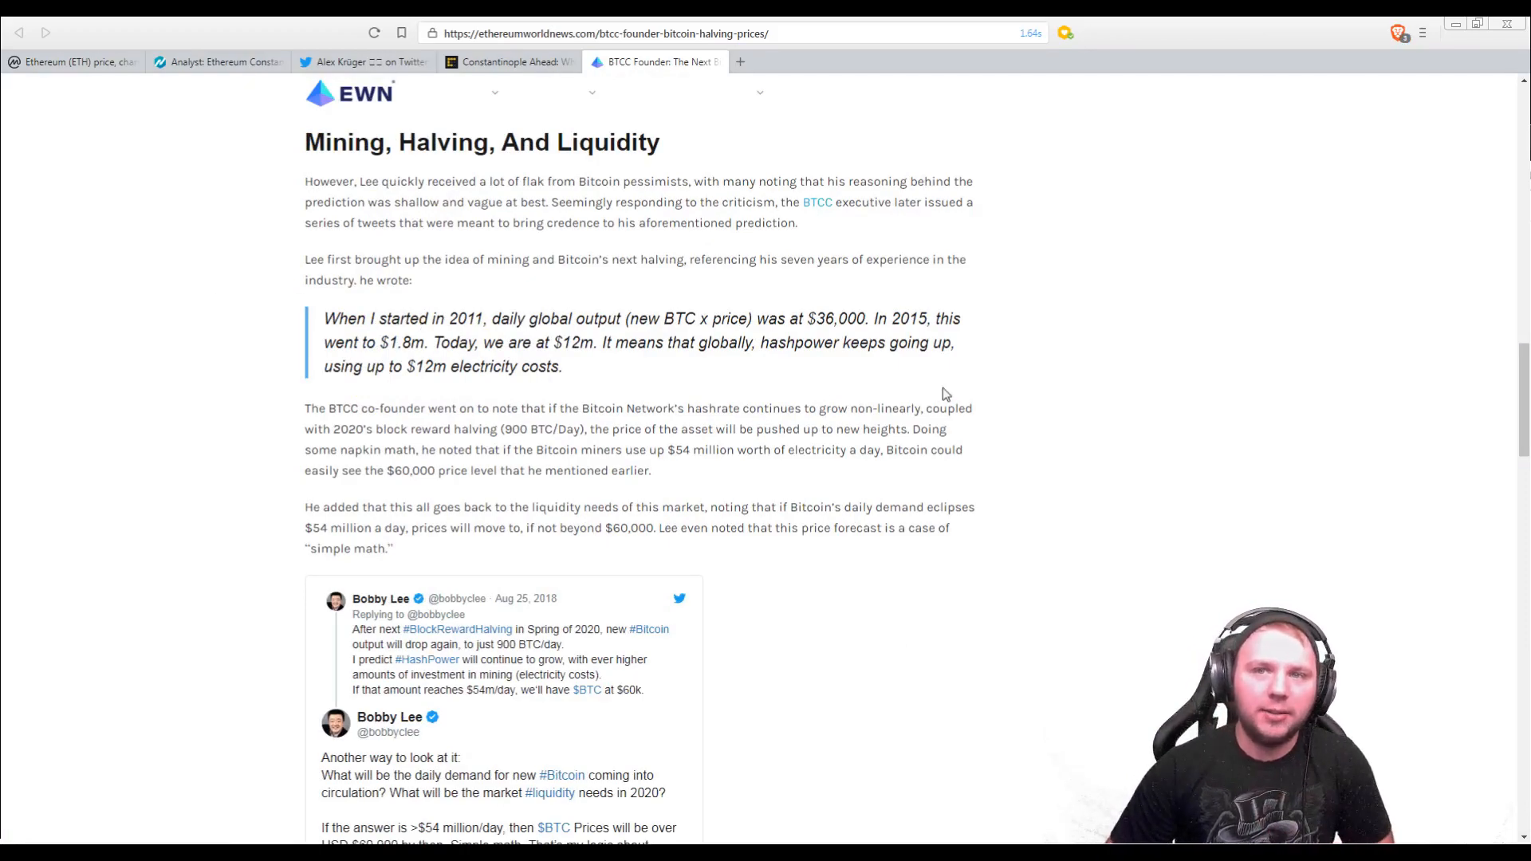
pyautogui.moveTo(571, 378)
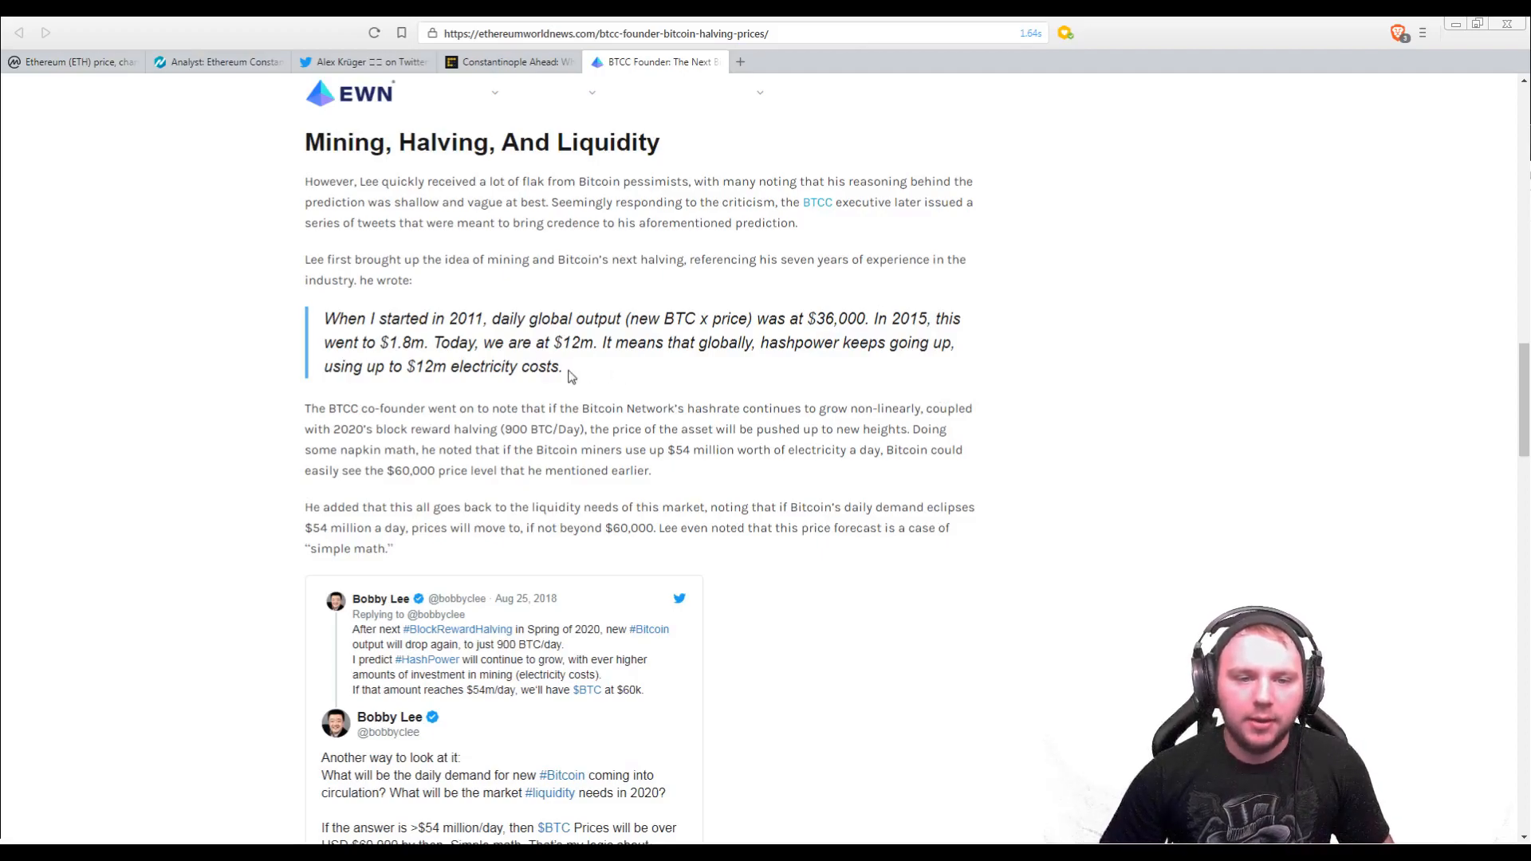
# Highlight a passage in the BTCC founder article's Mining, Halving, And Liquidity section.
pyautogui.moveTo(323, 318); pyautogui.dragTo(562, 366)
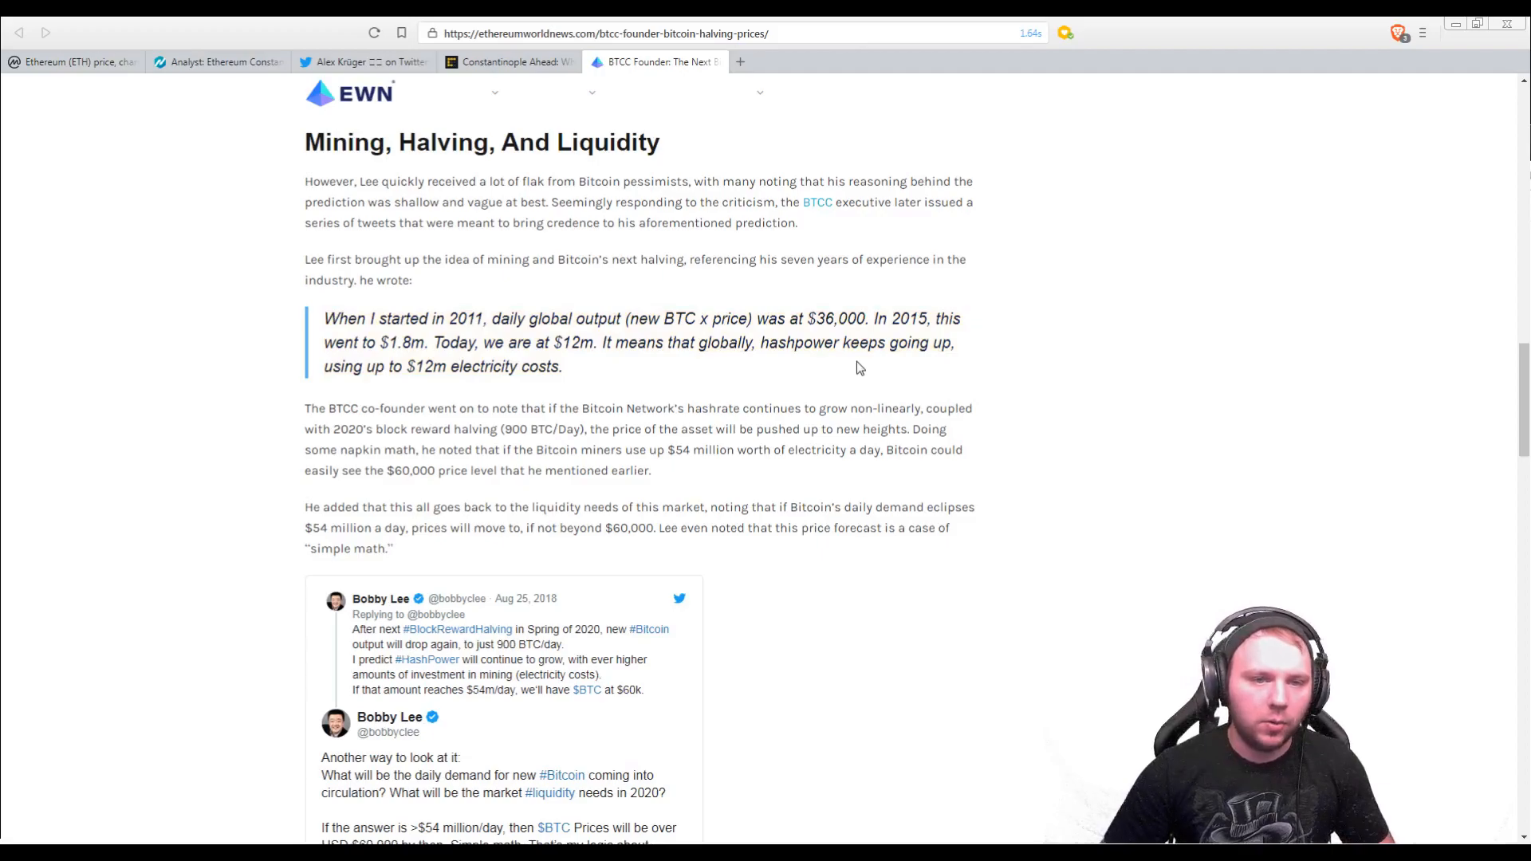
pyautogui.moveTo(952, 358)
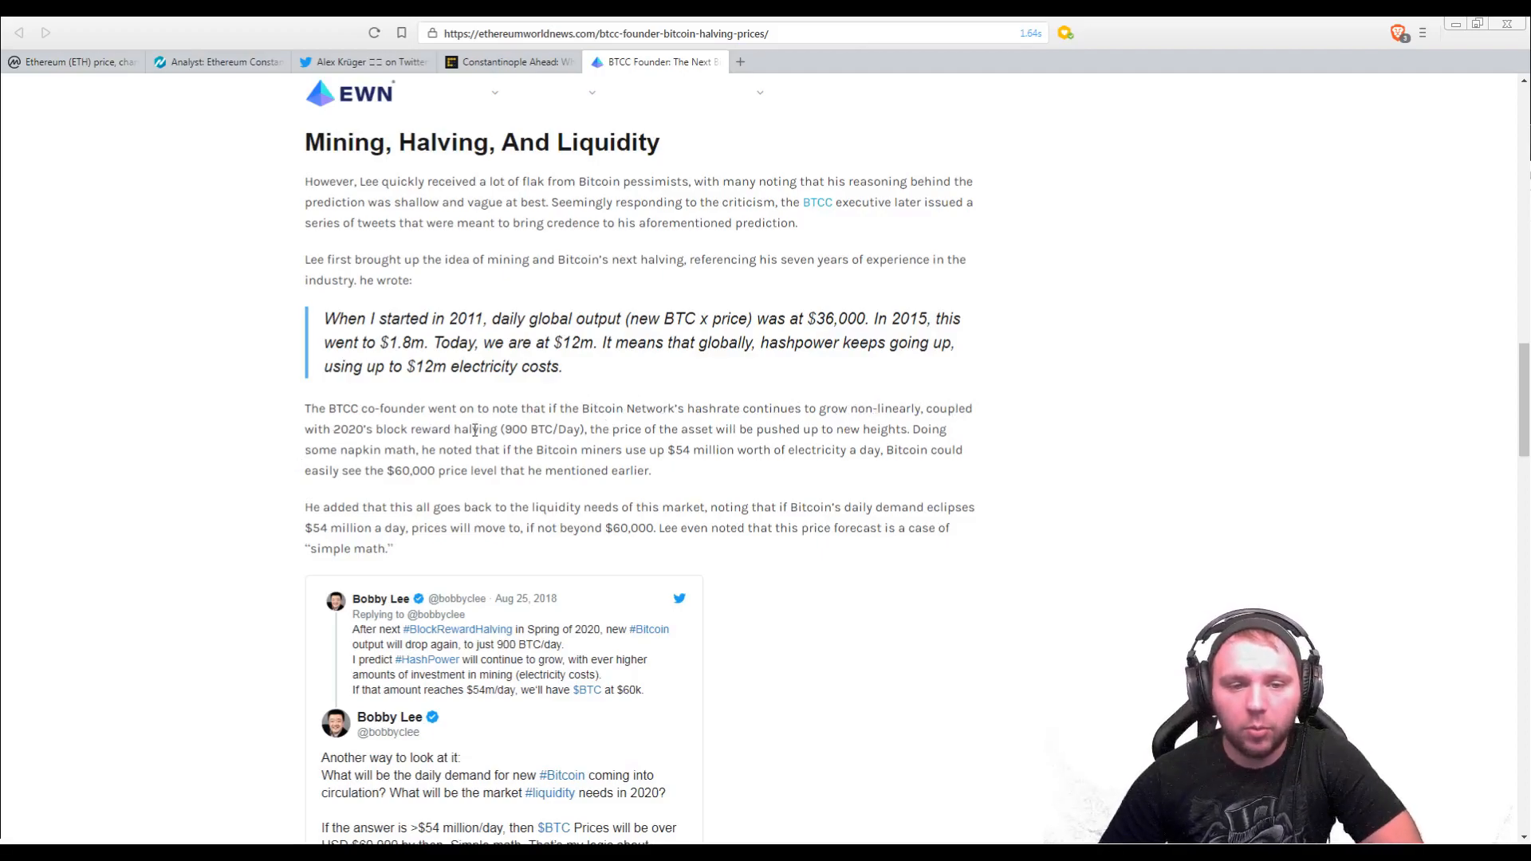
# Select '900' in the 900 BTC per day 2020 halving paragraph.
pyautogui.doubleClick(508, 429)
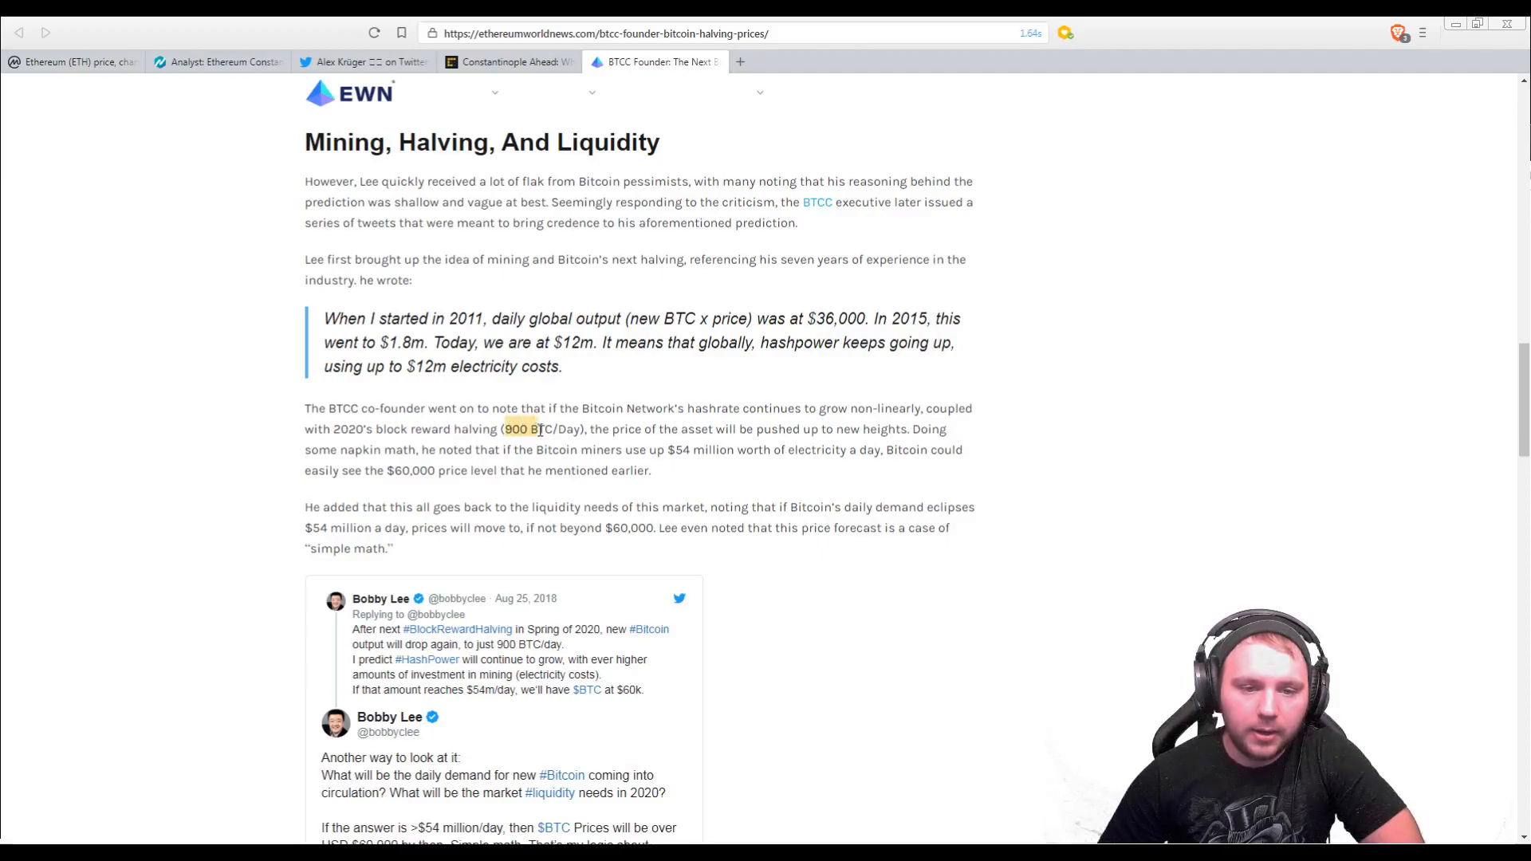